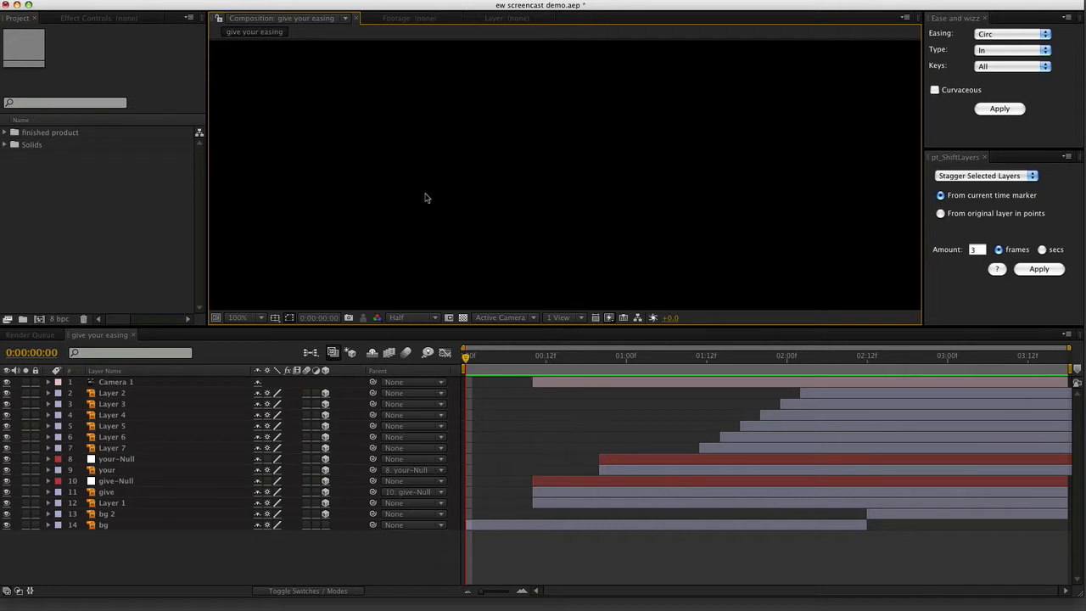
{"action": "mouse_move", "coordinate": [557, 210]}
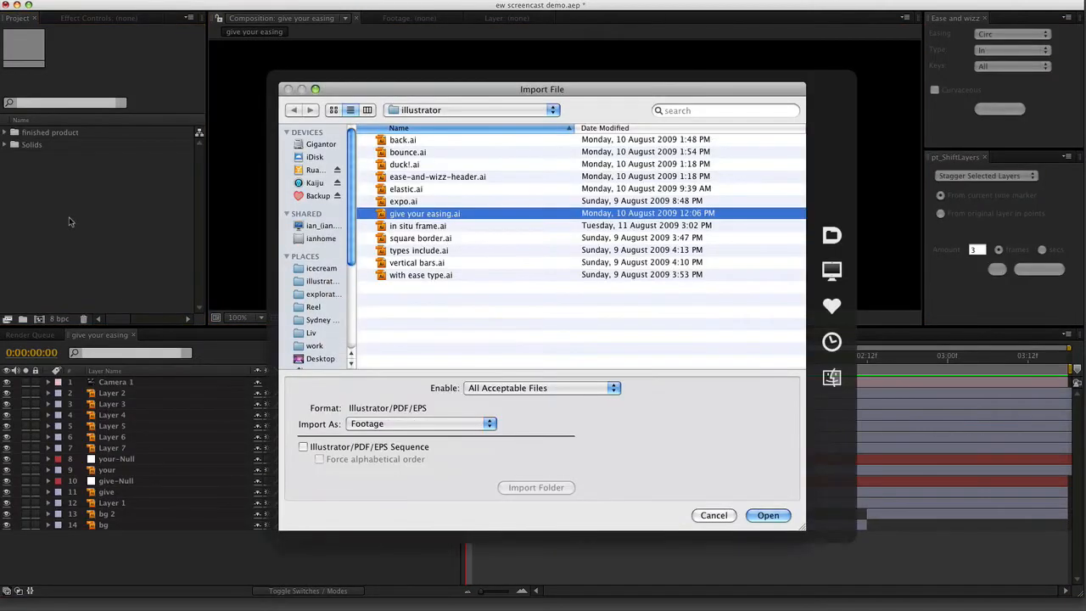
{"action": "mouse_move", "coordinate": [430, 421]}
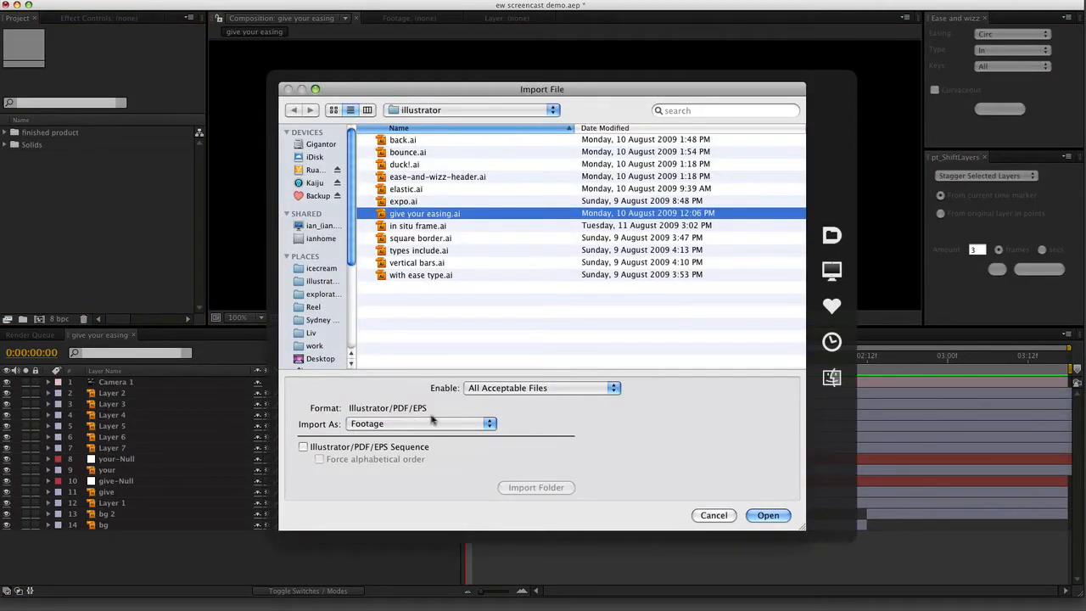
Step: Import give your easing.ai as Composition – Cropped Layers
{"action": "left_click", "coordinate": [420, 424]}
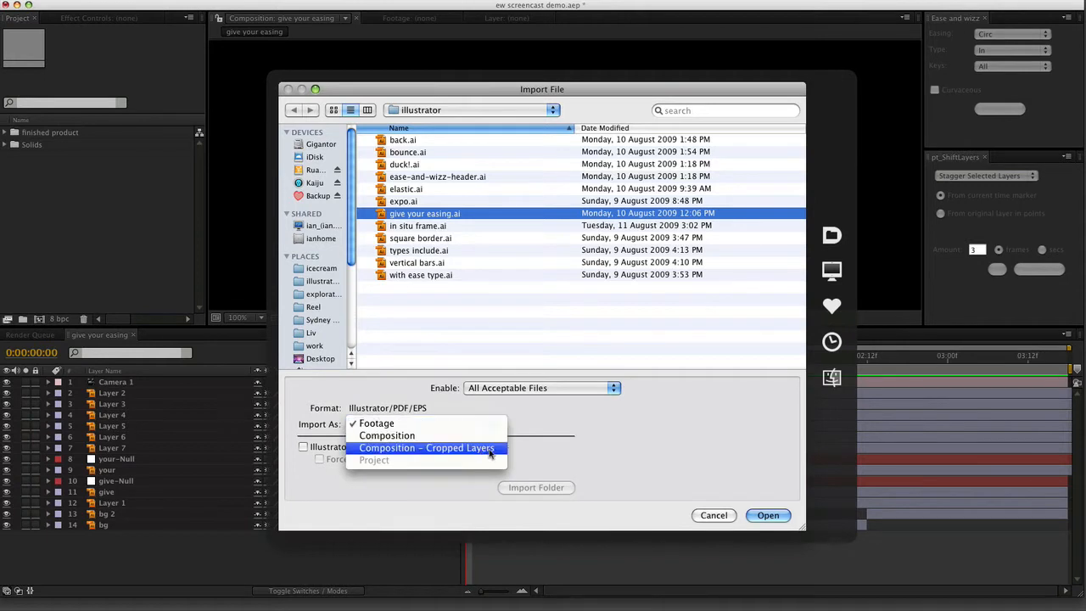
{"action": "left_click", "coordinate": [426, 448]}
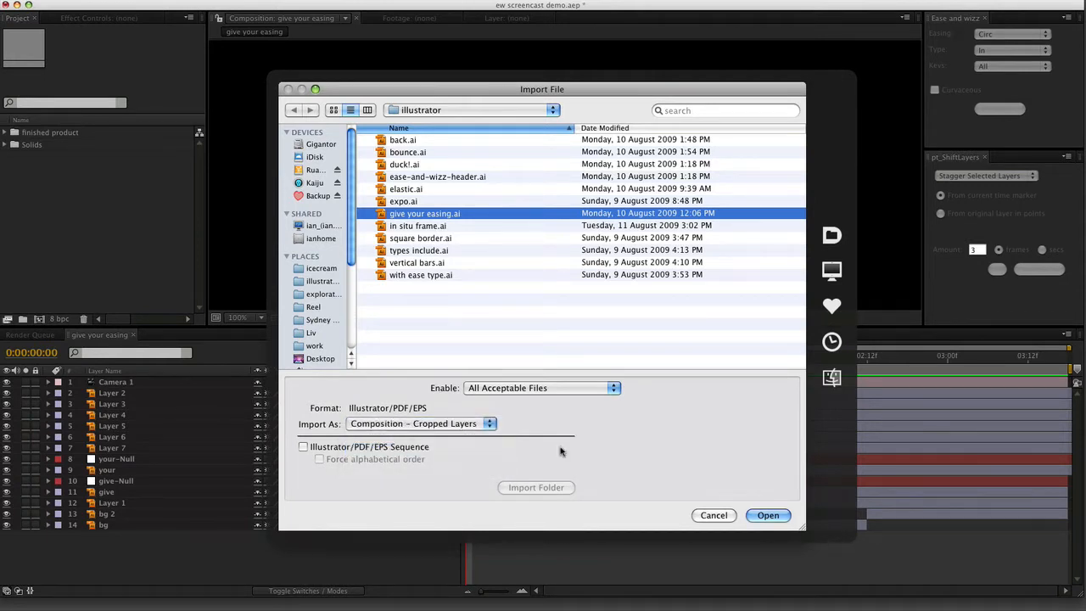
{"action": "left_click", "coordinate": [767, 515]}
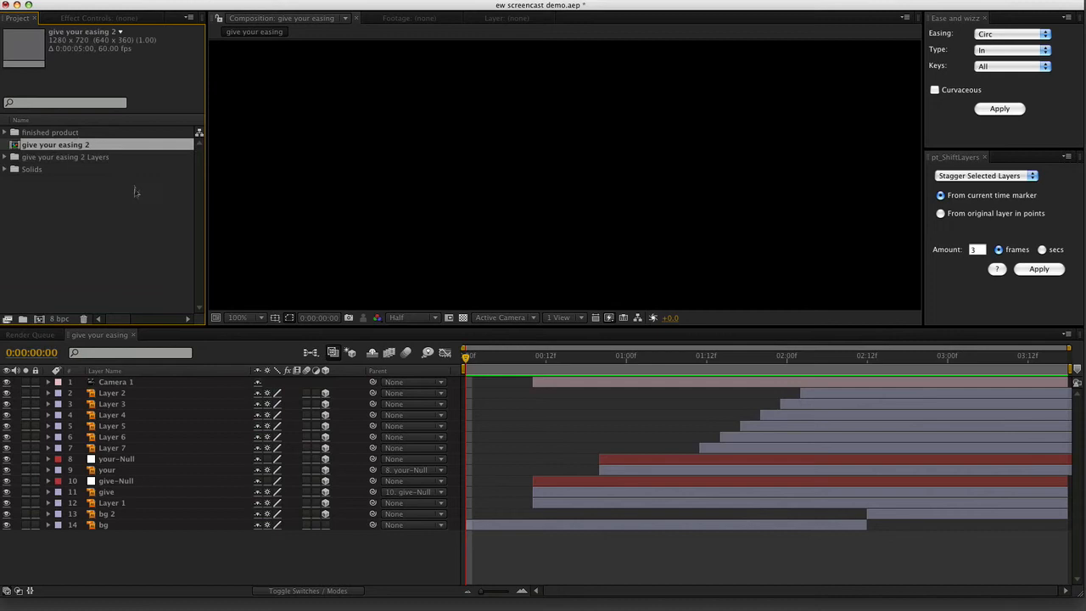
Step: Enter the give your easing 2 comp, shift text layers ~10 frames later and keyframe bg Position
{"action": "double_click", "coordinate": [55, 144]}
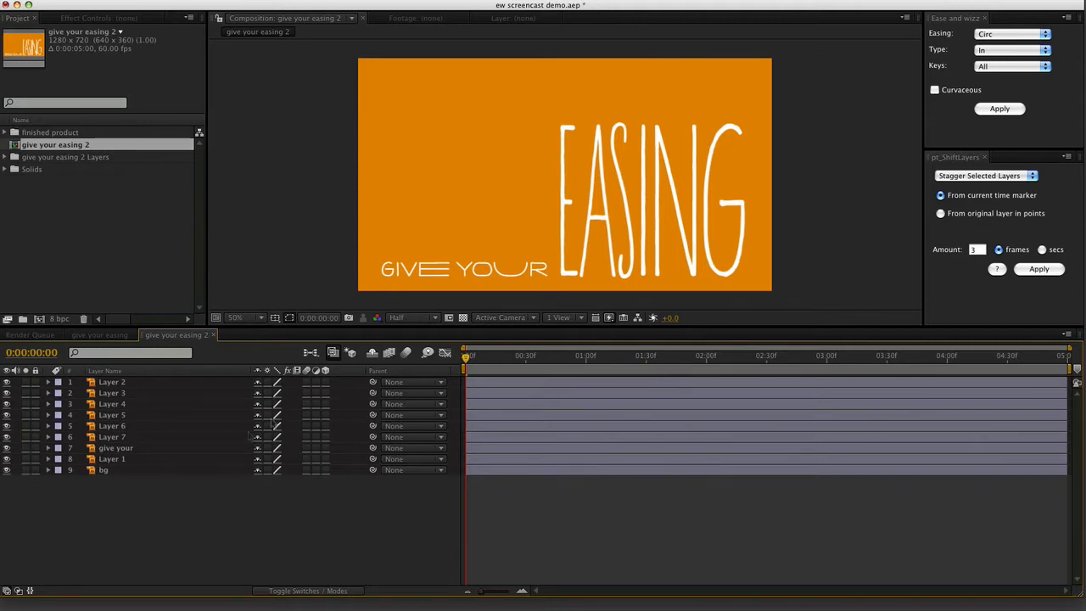
{"action": "mouse_move", "coordinate": [140, 482]}
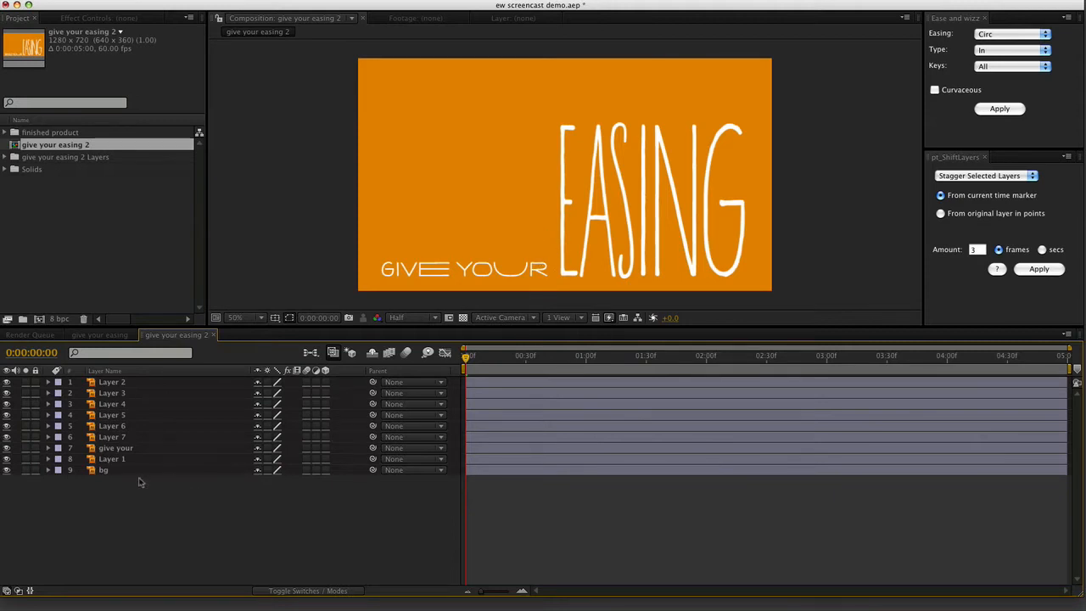
{"action": "left_click", "coordinate": [103, 470]}
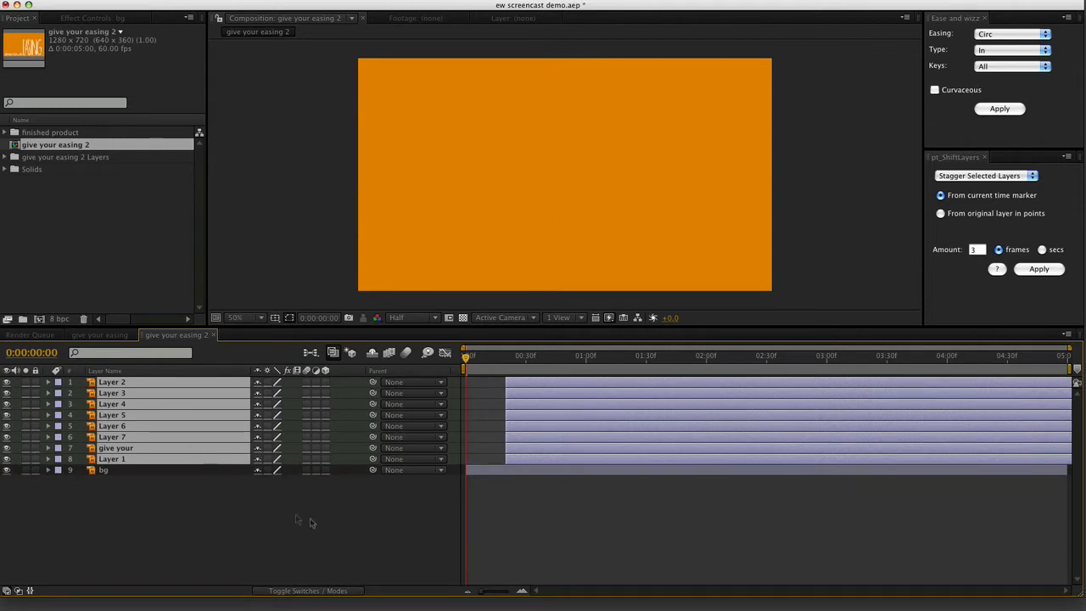
{"action": "mouse_move", "coordinate": [398, 485]}
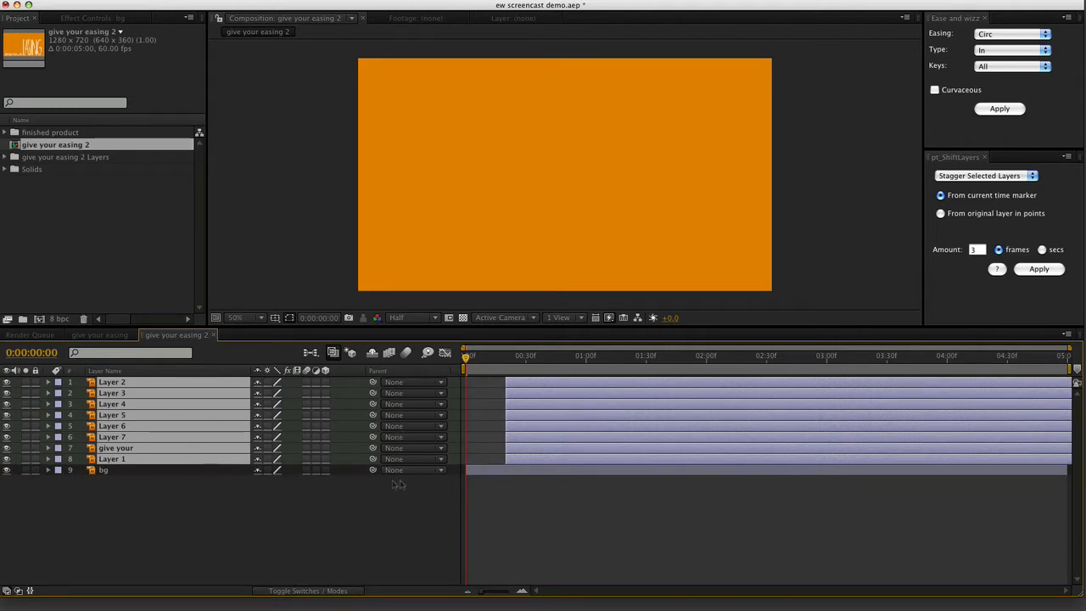
{"action": "mouse_move", "coordinate": [383, 533]}
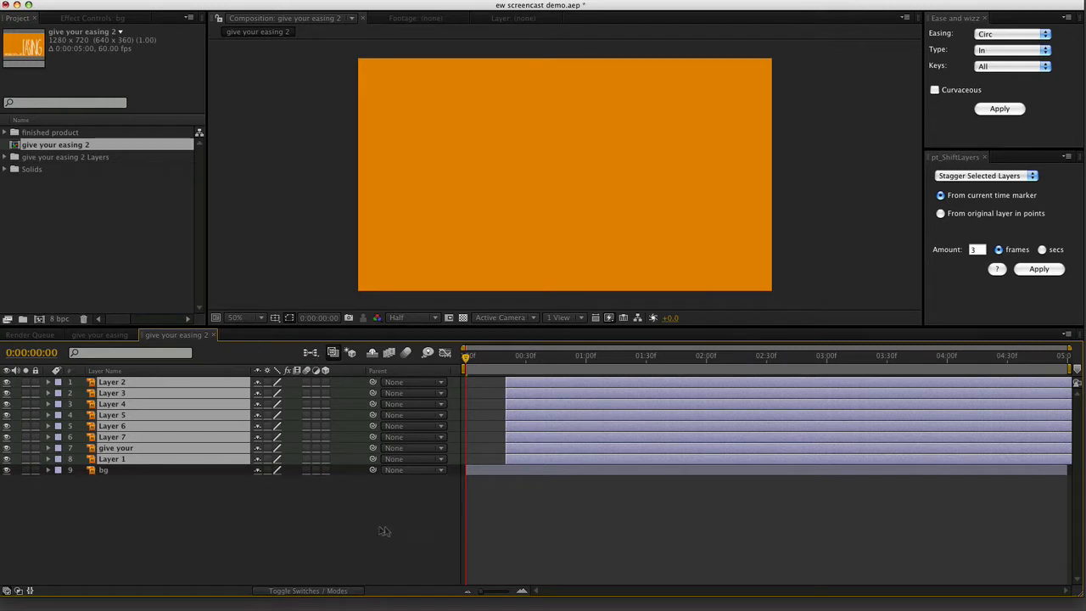
{"action": "left_click", "coordinate": [103, 470]}
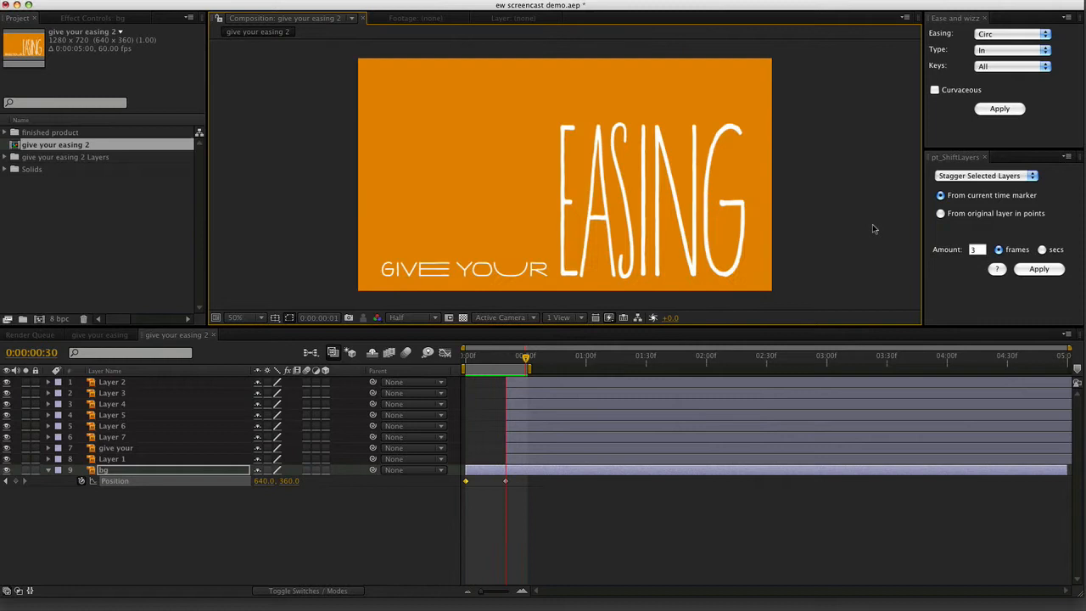
Step: Choose Expo easing with In + Out type in the Ease and Wizz panel for the bg keyframes
{"action": "left_click", "coordinate": [115, 470]}
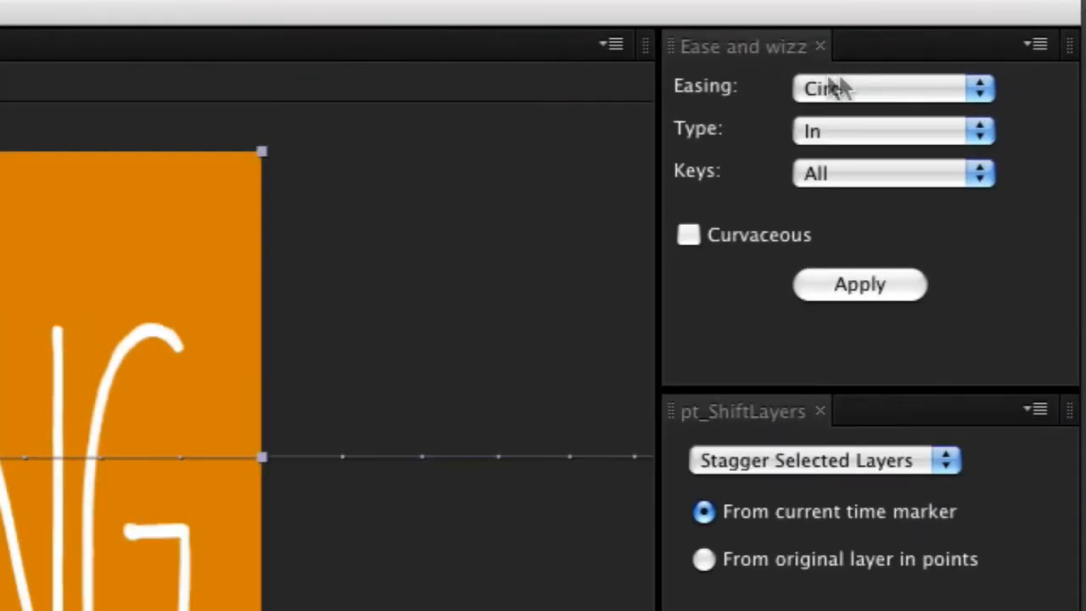
{"action": "left_click", "coordinate": [891, 88]}
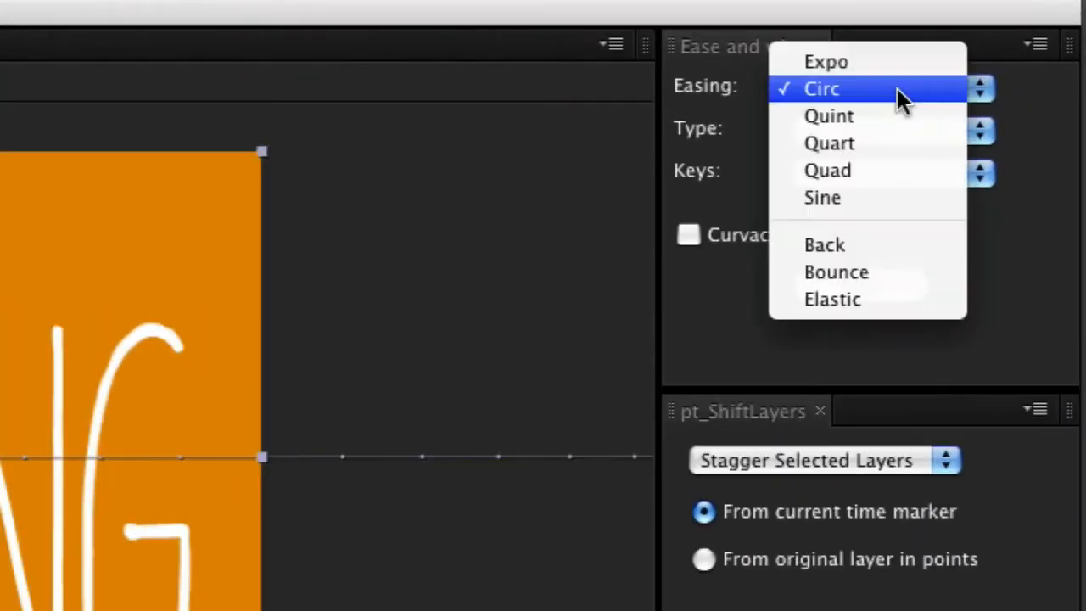
{"action": "mouse_move", "coordinate": [1055, 132]}
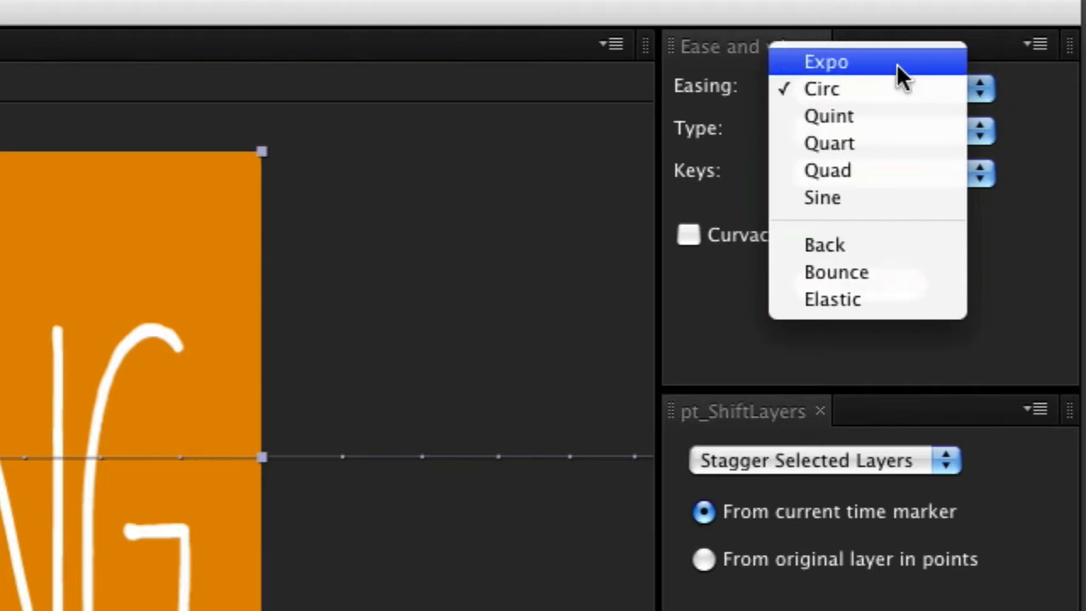
{"action": "left_click", "coordinate": [824, 61]}
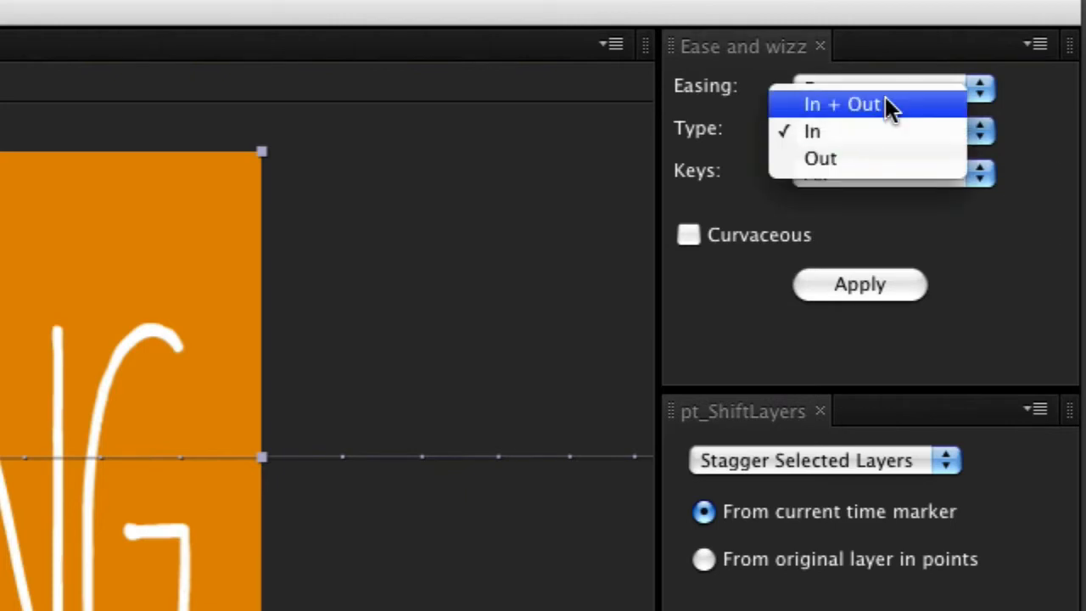
{"action": "left_click", "coordinate": [841, 103]}
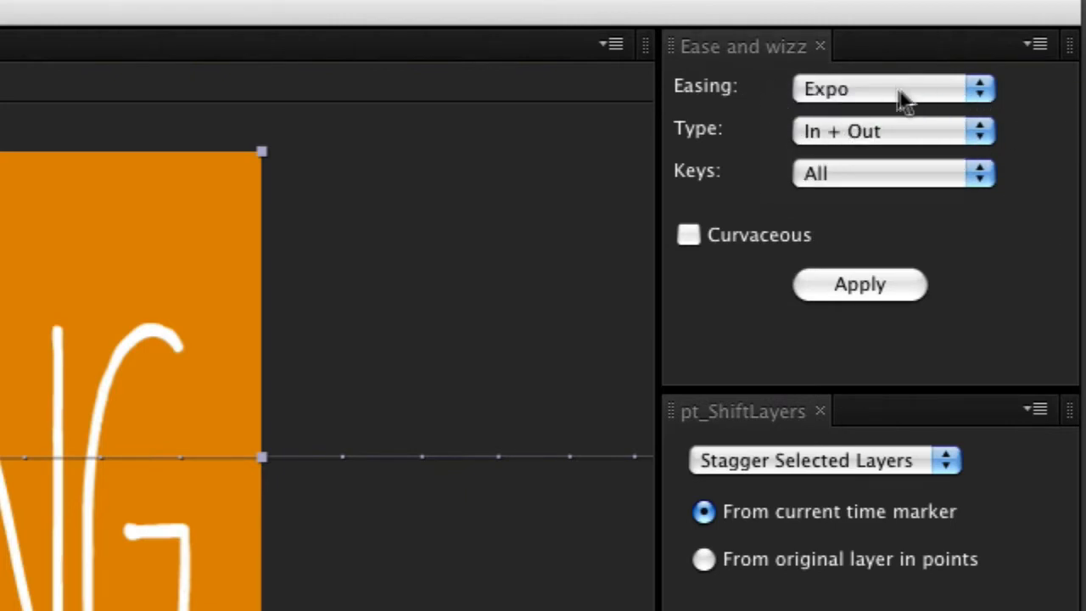
{"action": "left_click", "coordinate": [890, 88]}
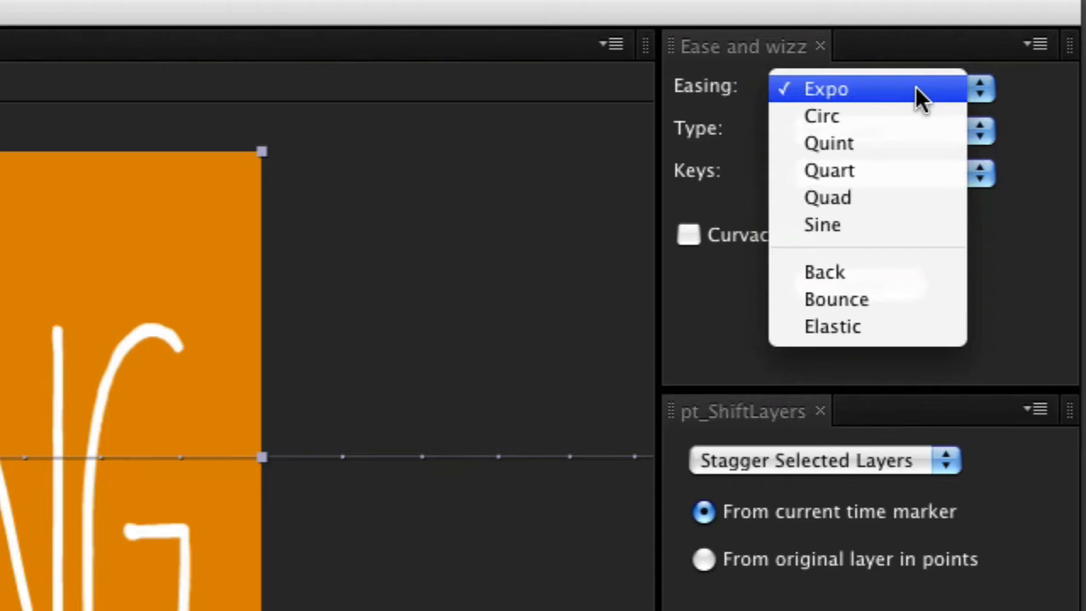
{"action": "mouse_move", "coordinate": [899, 229]}
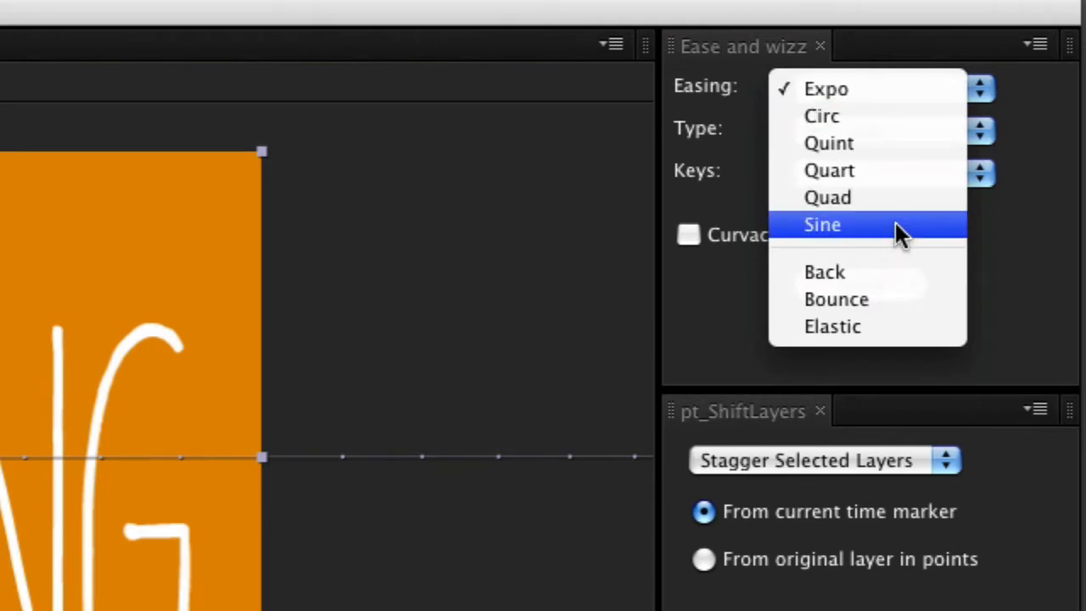
{"action": "mouse_move", "coordinate": [896, 241]}
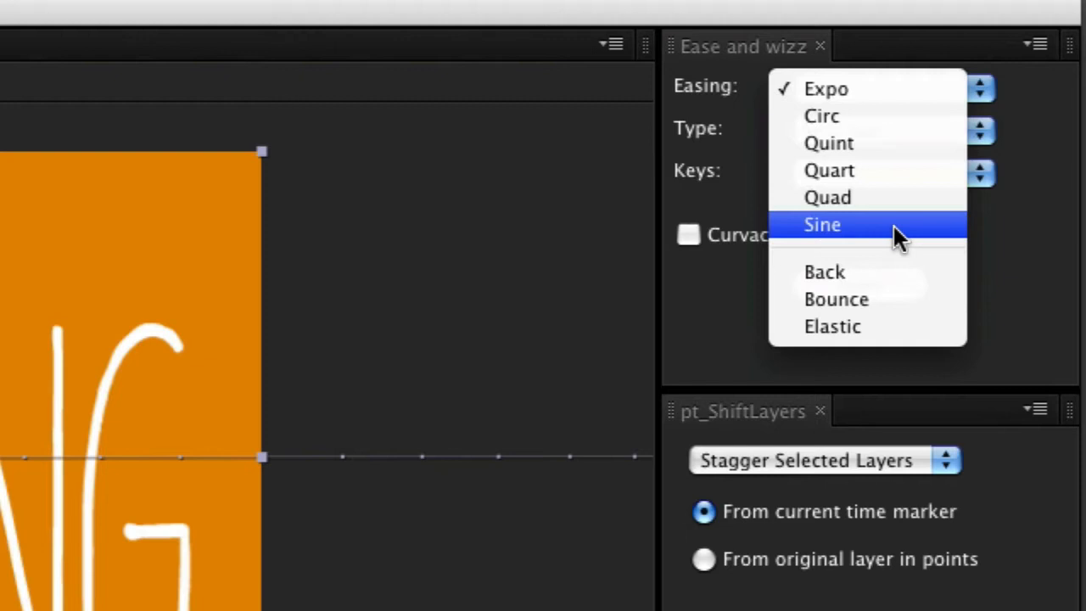
{"action": "mouse_move", "coordinate": [908, 88]}
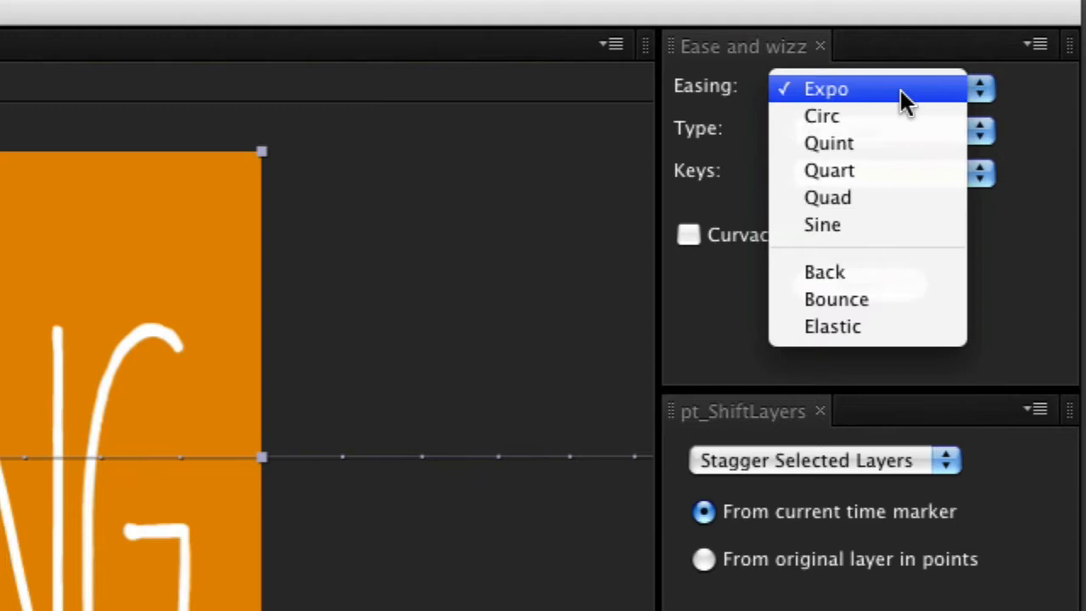
{"action": "left_click", "coordinate": [825, 88]}
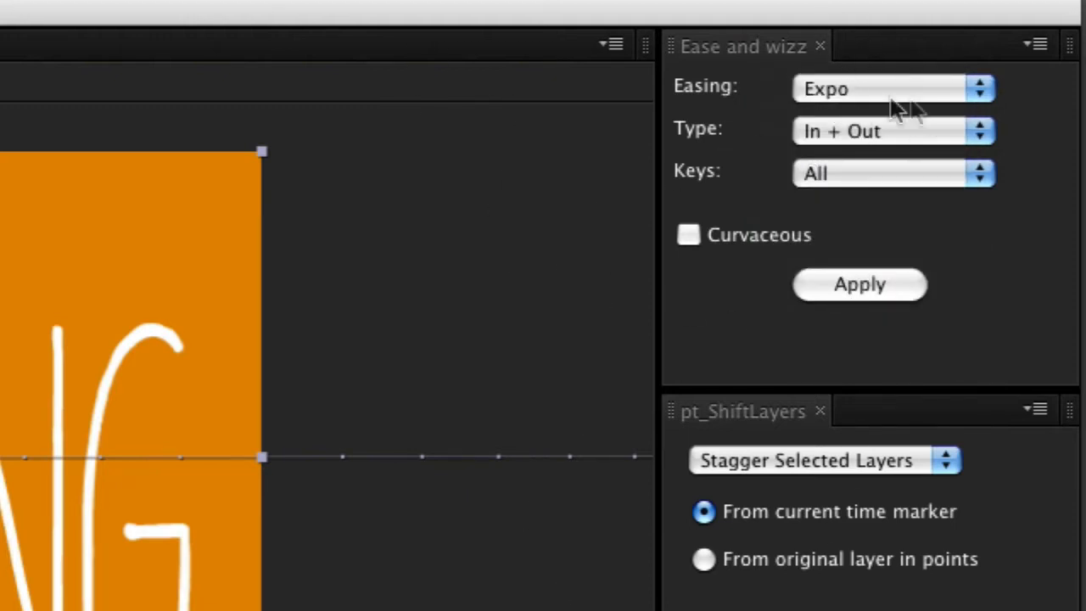
{"action": "mouse_move", "coordinate": [849, 97]}
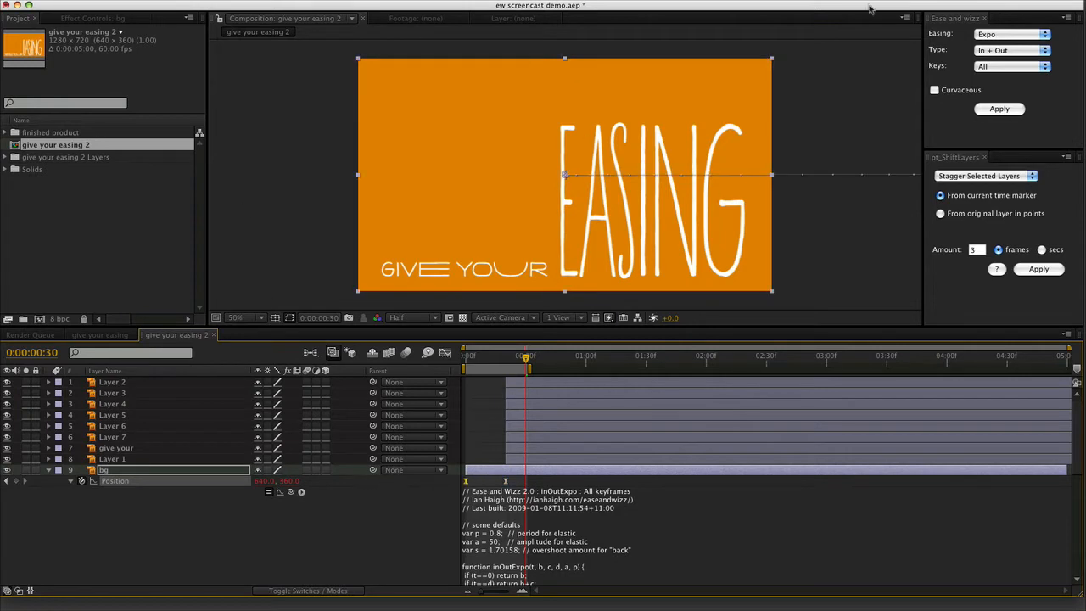
{"action": "mouse_move", "coordinate": [549, 502]}
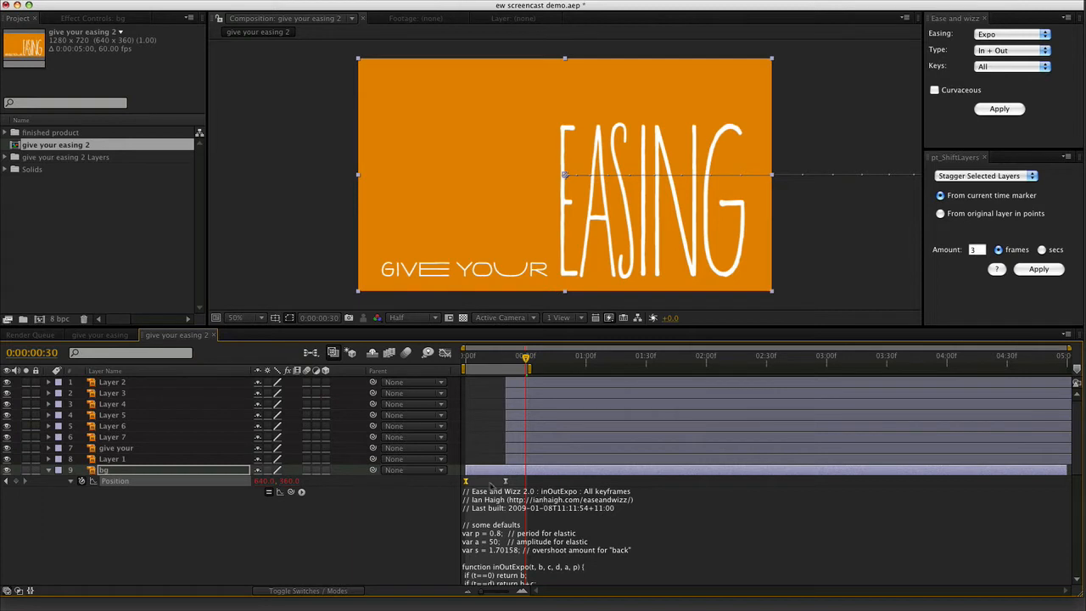
Step: Trial Quint briefly, then reapply the inOutExpo Ease and Wizz expression to bg Position
{"action": "left_click", "coordinate": [1010, 34]}
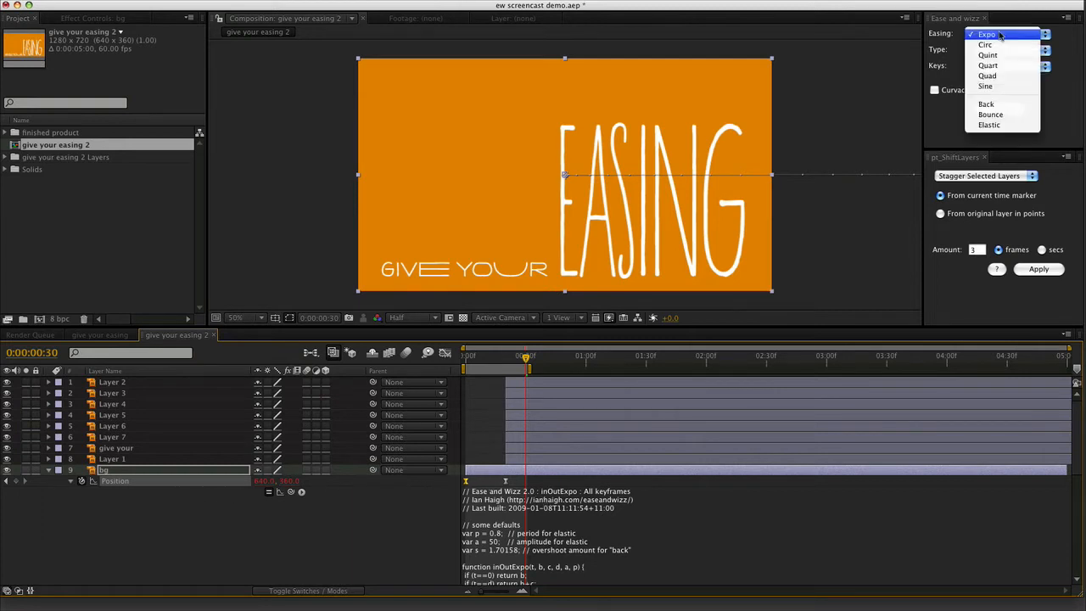
{"action": "mouse_move", "coordinate": [987, 54]}
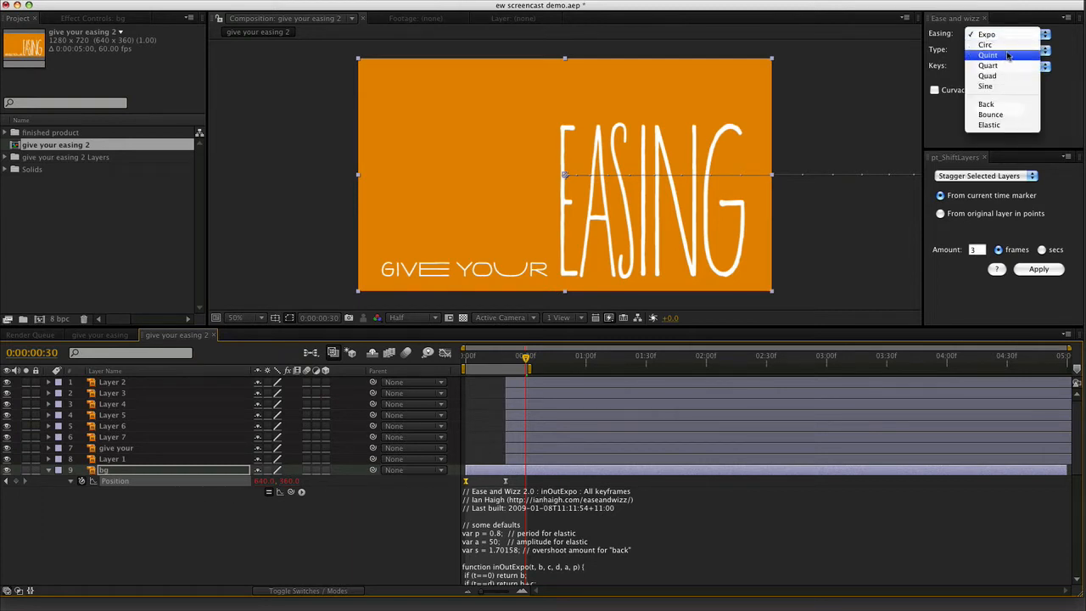
{"action": "left_click", "coordinate": [987, 55]}
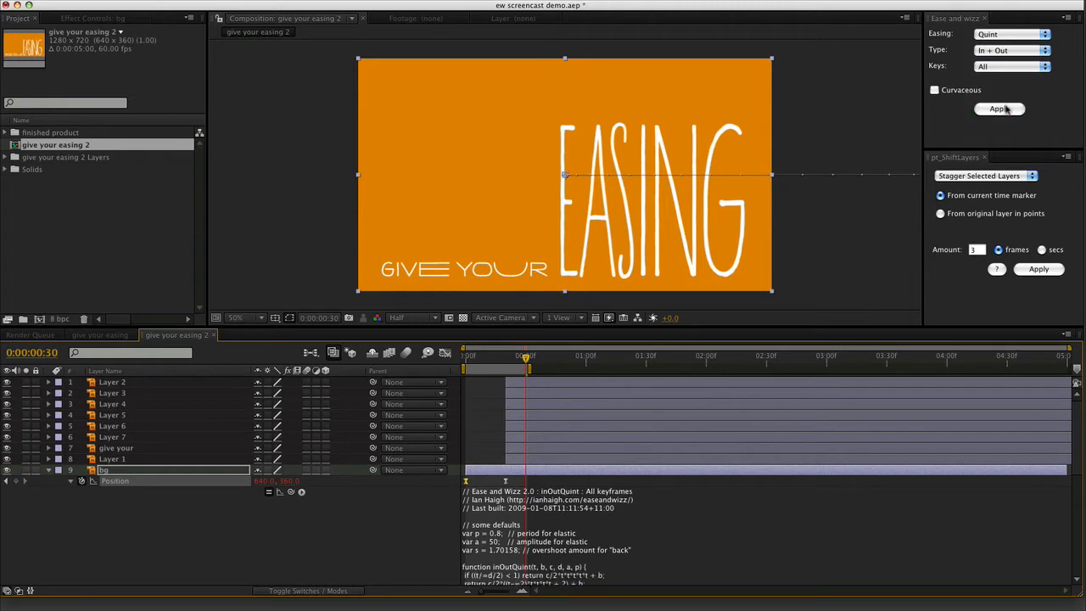
{"action": "mouse_move", "coordinate": [712, 530]}
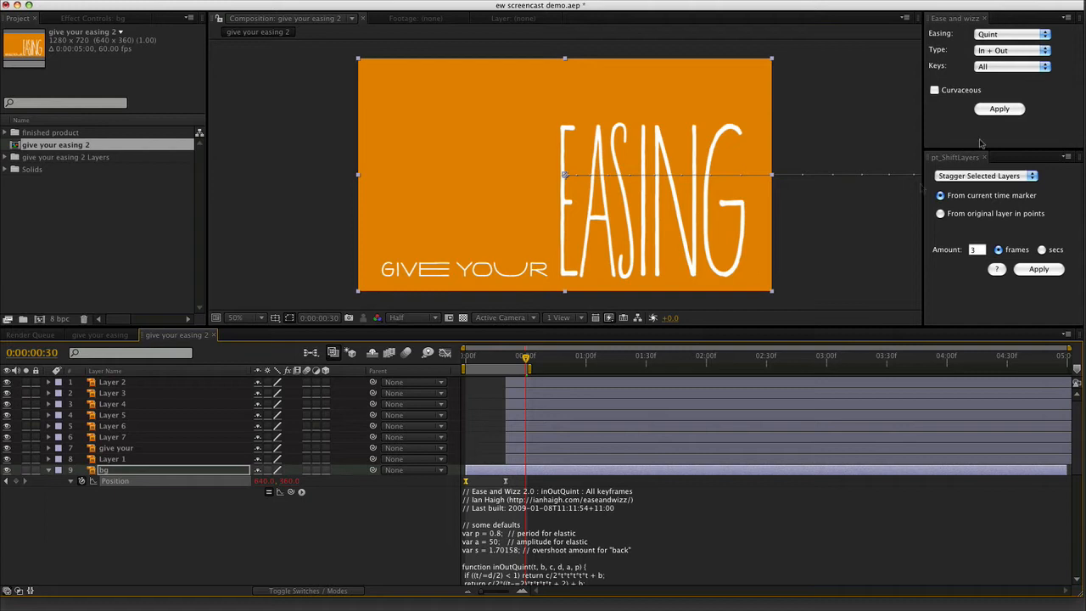
{"action": "left_click", "coordinate": [1009, 34]}
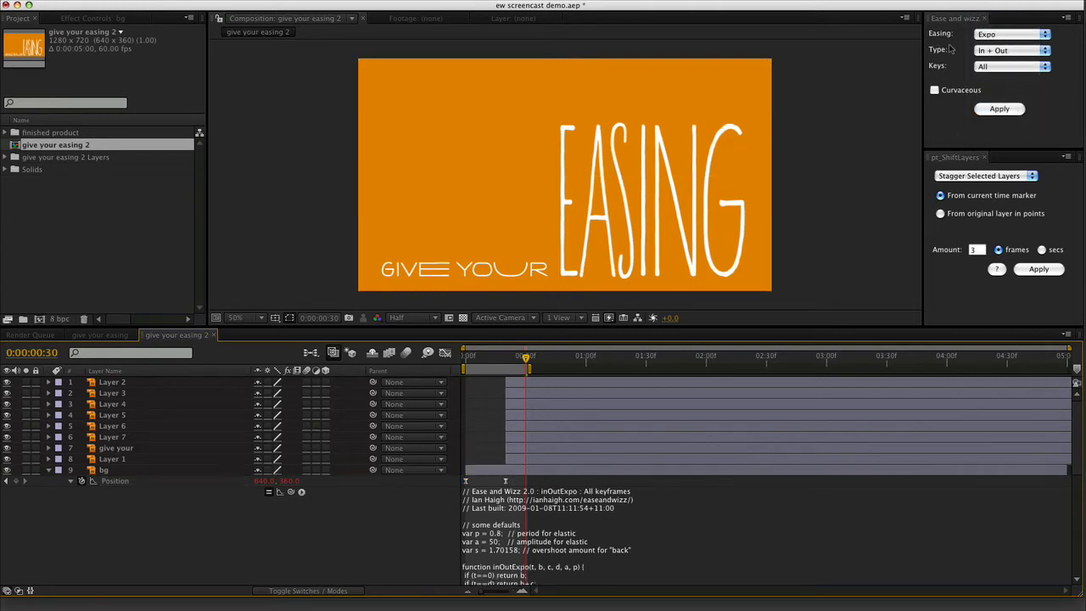
{"action": "left_click", "coordinate": [999, 109]}
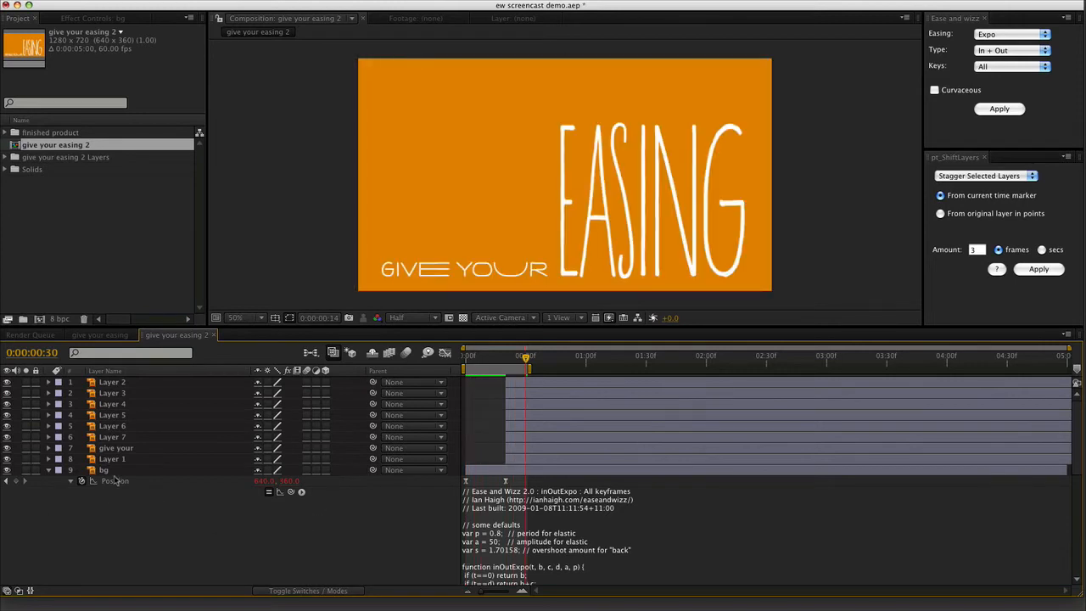
Step: Add a depth-of-field camera and move its Position in to frame GIVE YOUR closely
{"action": "left_click", "coordinate": [103, 469]}
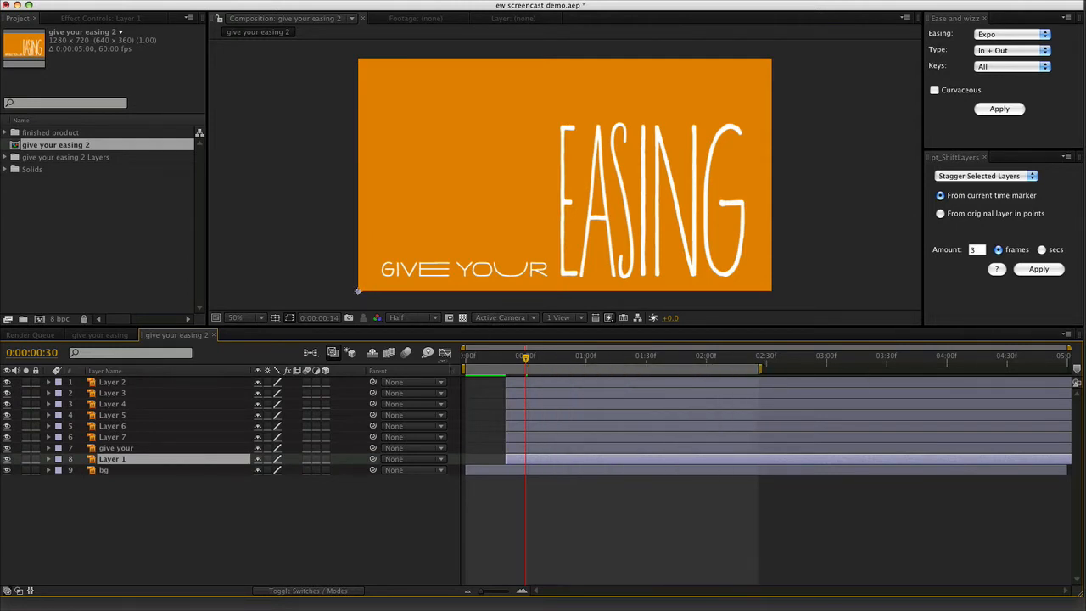
{"action": "mouse_move", "coordinate": [204, 359]}
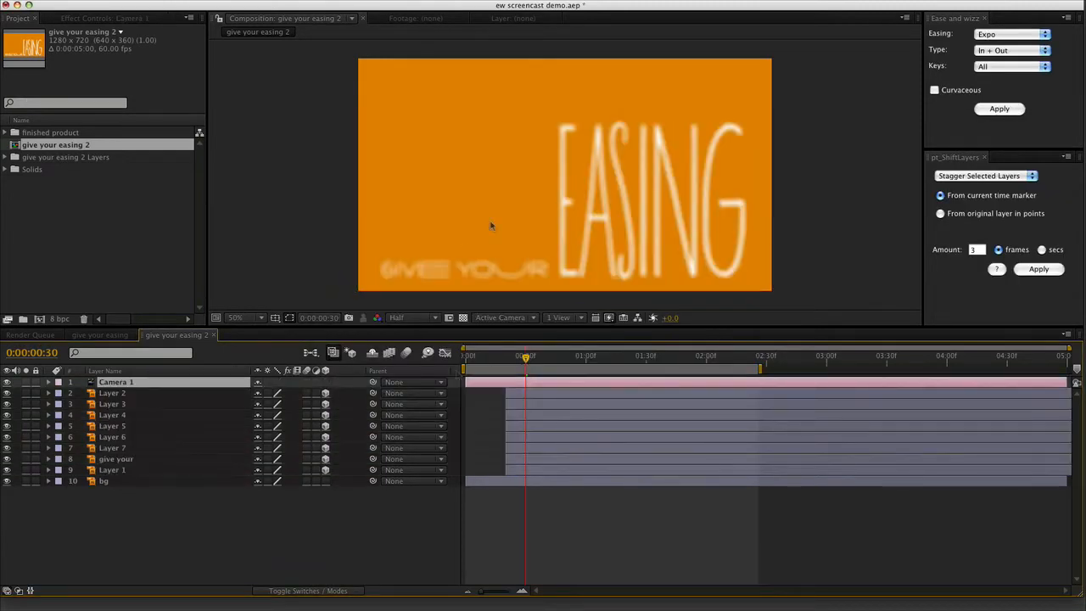
{"action": "left_click", "coordinate": [47, 382]}
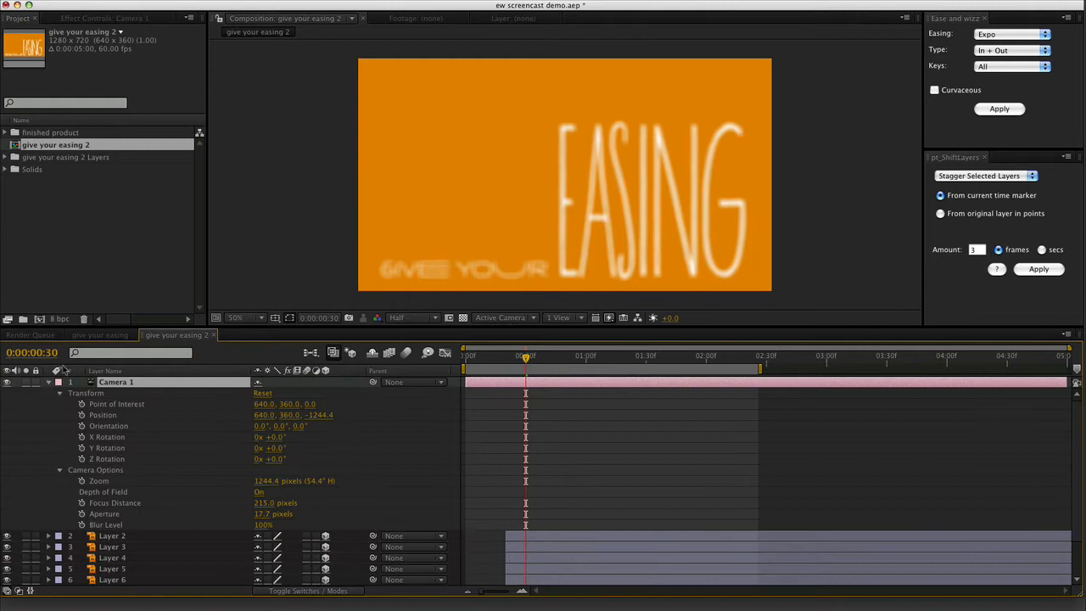
{"action": "left_click", "coordinate": [258, 492]}
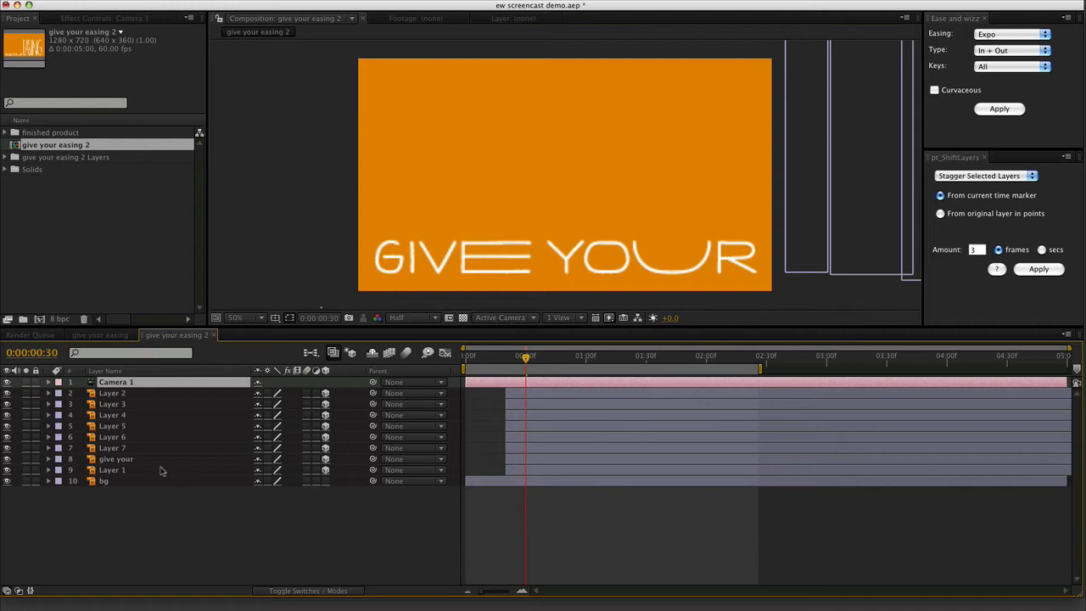
Step: Duplicate the give your layer and trim each copy to one word, GIVE and YOUR
{"action": "left_click", "coordinate": [112, 468]}
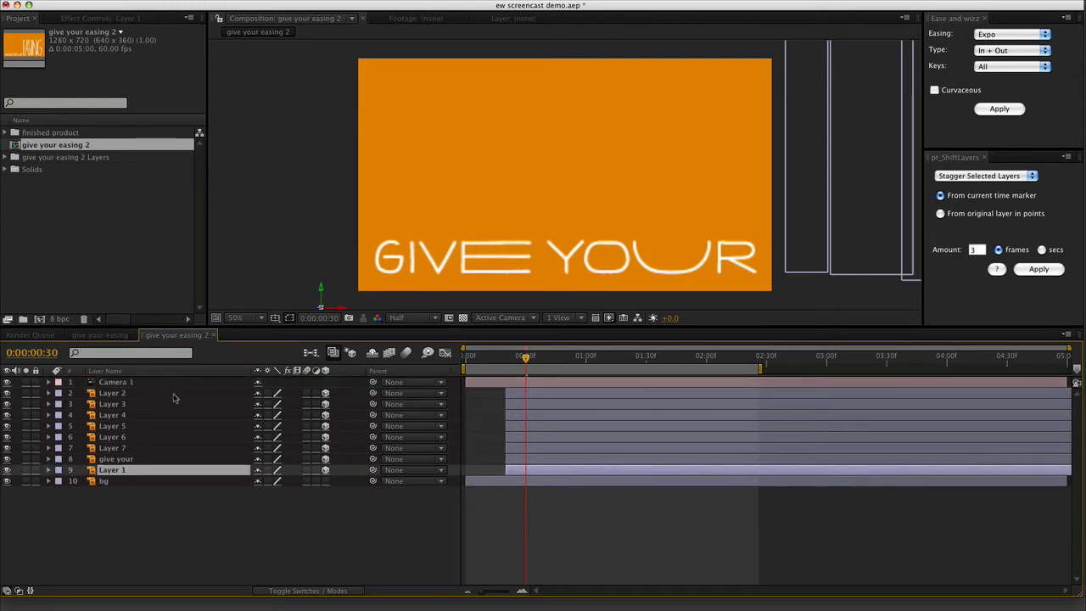
{"action": "mouse_move", "coordinate": [139, 397]}
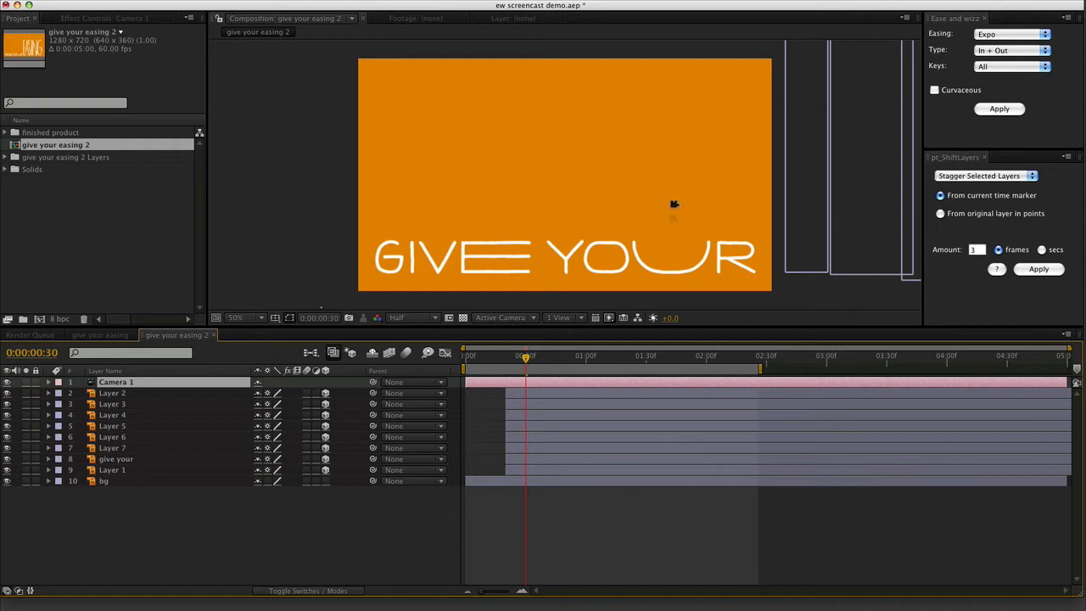
{"action": "left_click", "coordinate": [116, 458]}
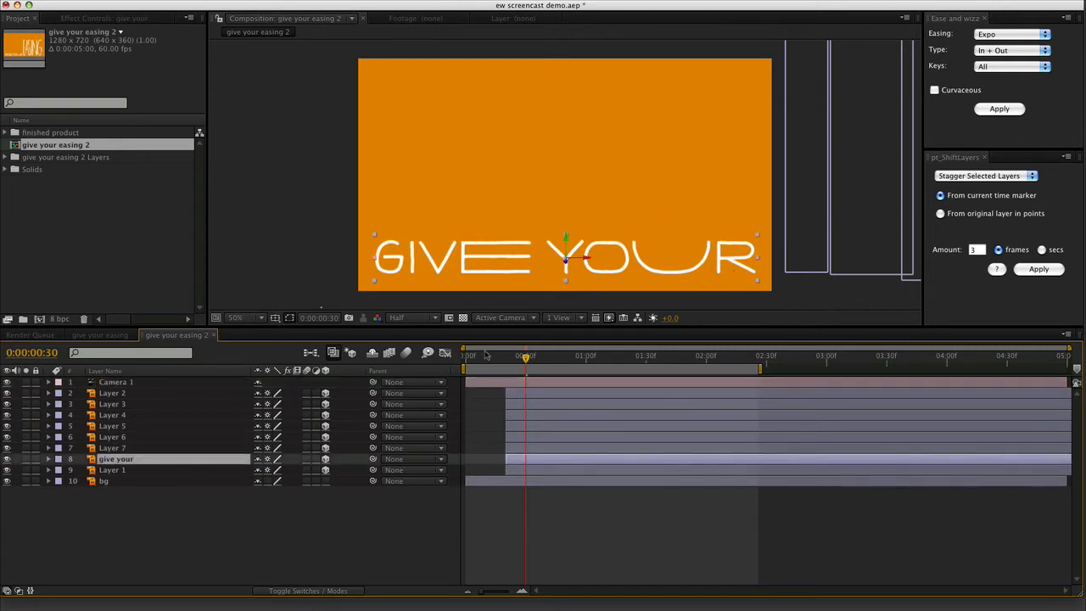
{"action": "mouse_move", "coordinate": [314, 528]}
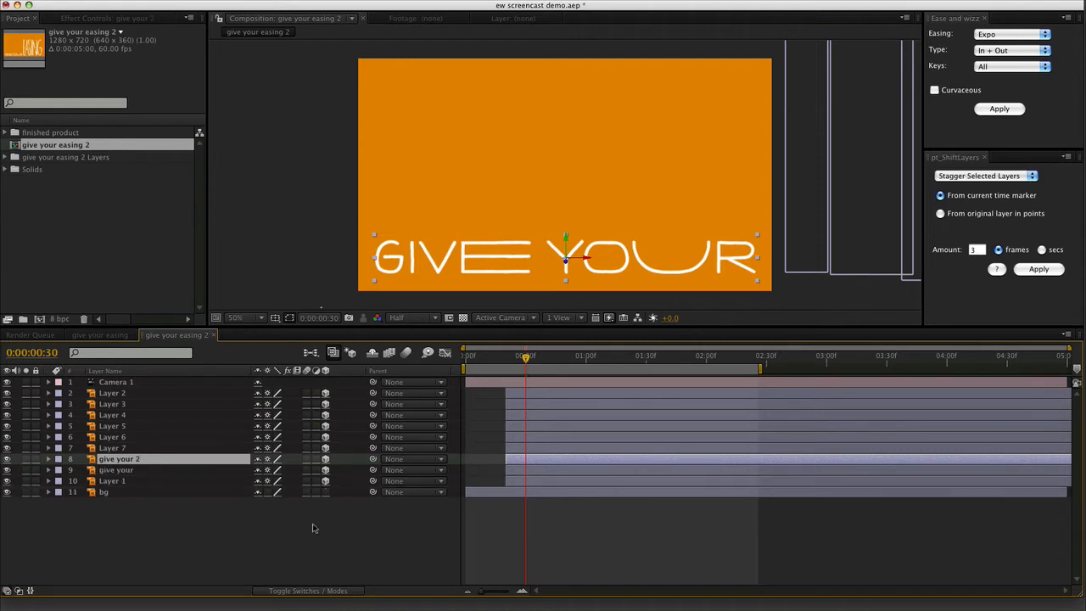
{"action": "double_click", "coordinate": [119, 458]}
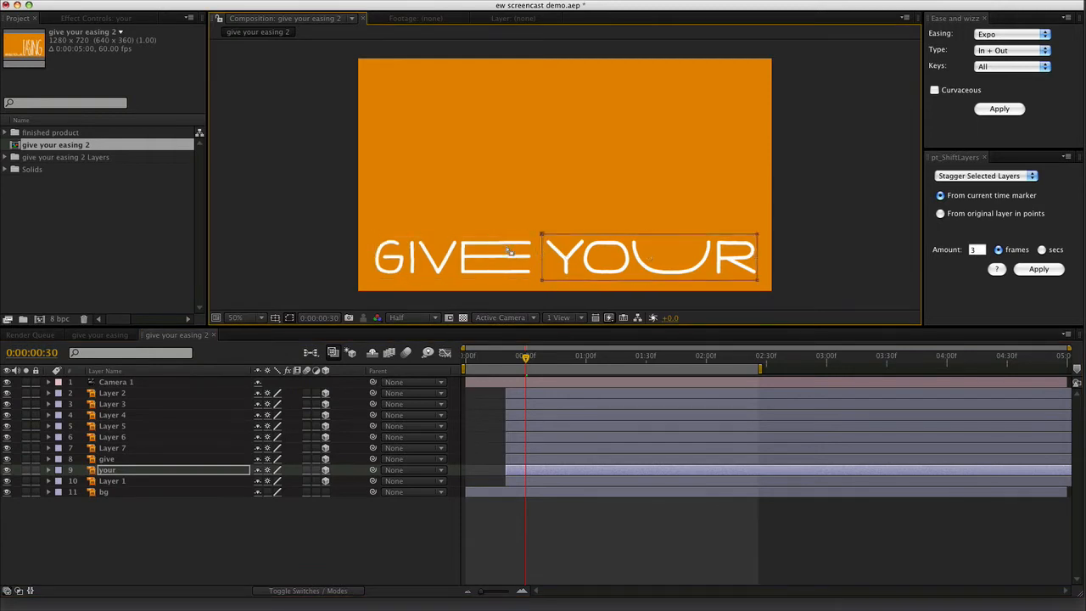
{"action": "left_click", "coordinate": [107, 458]}
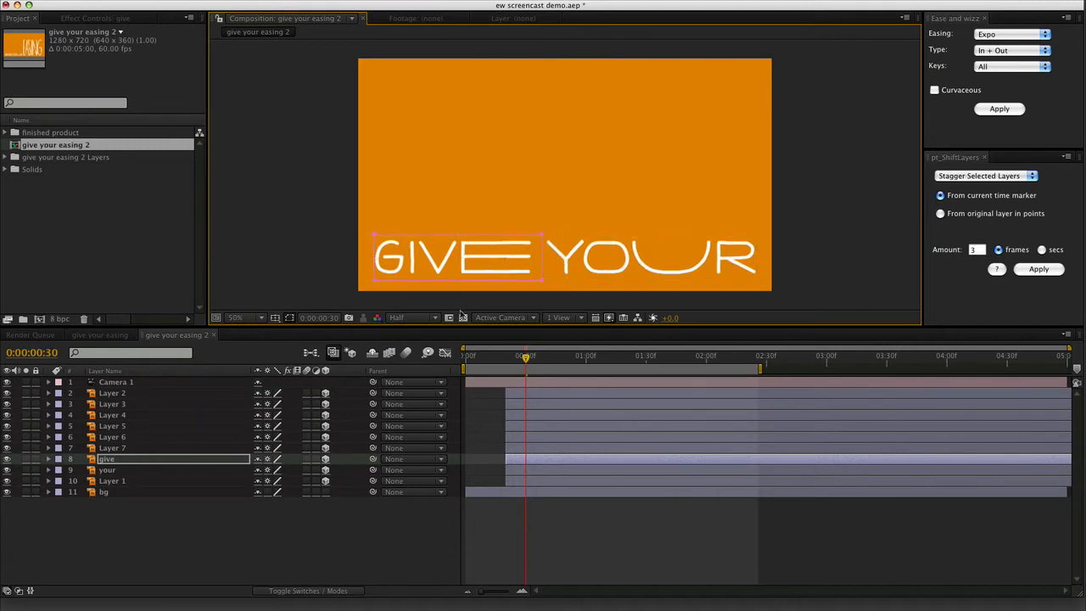
{"action": "left_click", "coordinate": [107, 468]}
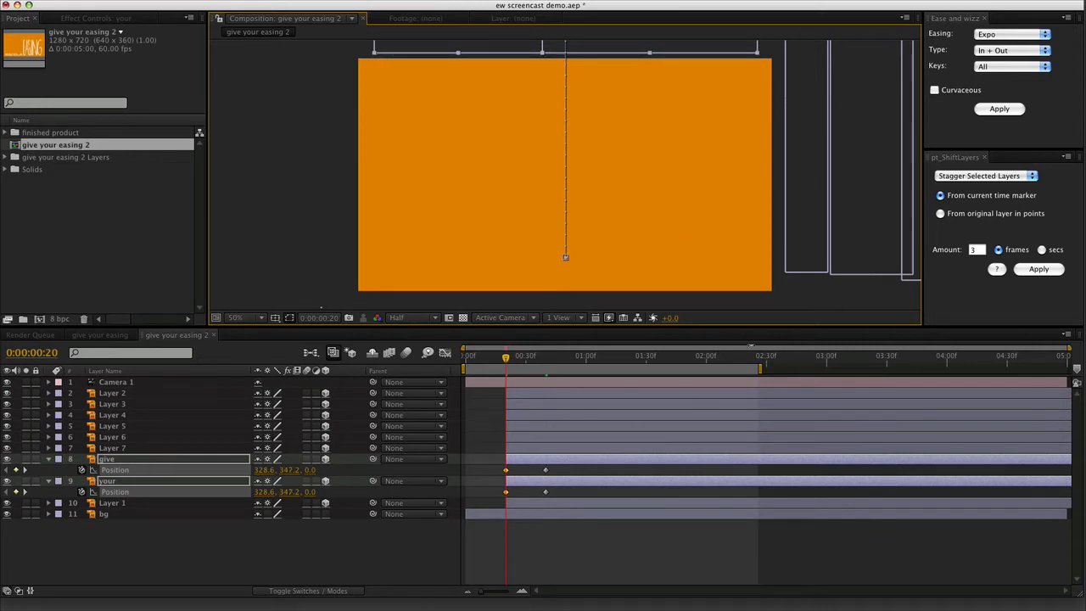
Step: Apply Ease and Wizz Circ Out to the Position keys of give and your, previewing the slide-in
{"action": "left_click", "coordinate": [1009, 34]}
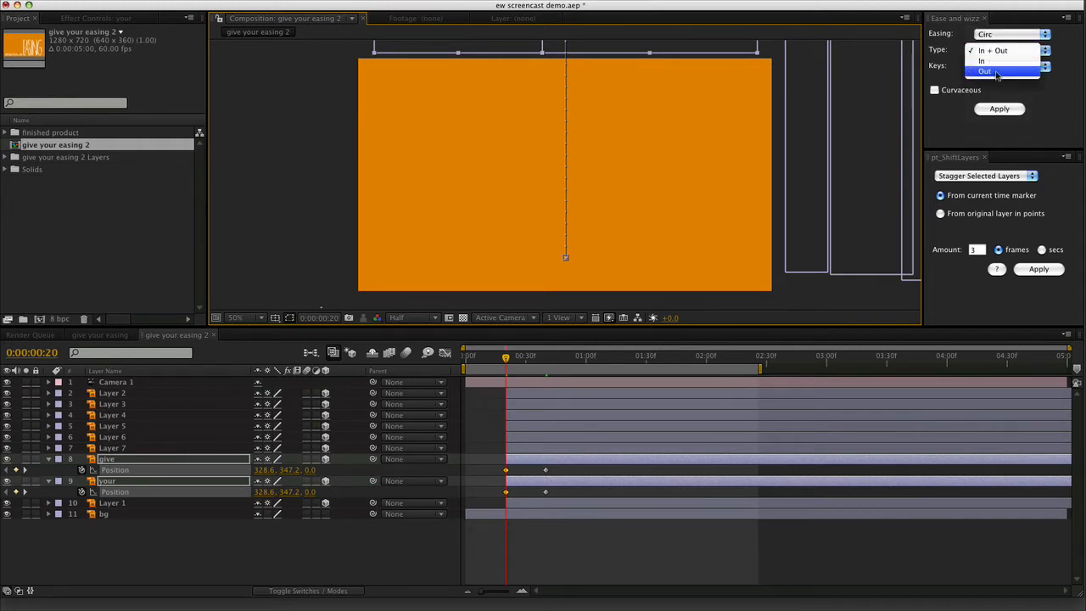
{"action": "left_click", "coordinate": [983, 71]}
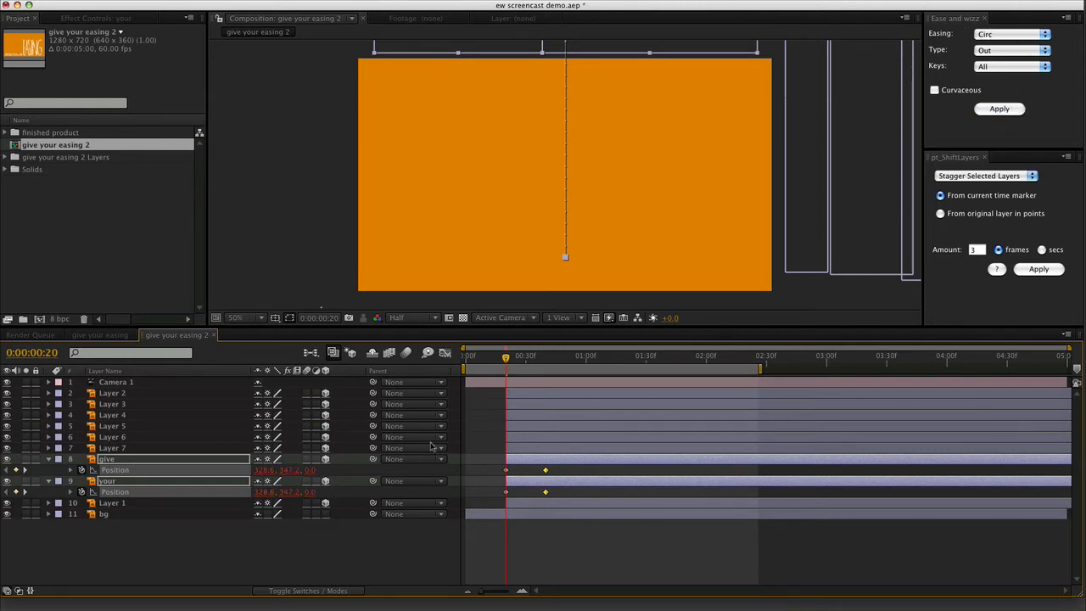
{"action": "left_click_drag", "start_coordinate": [506, 356], "coordinate": [561, 356]}
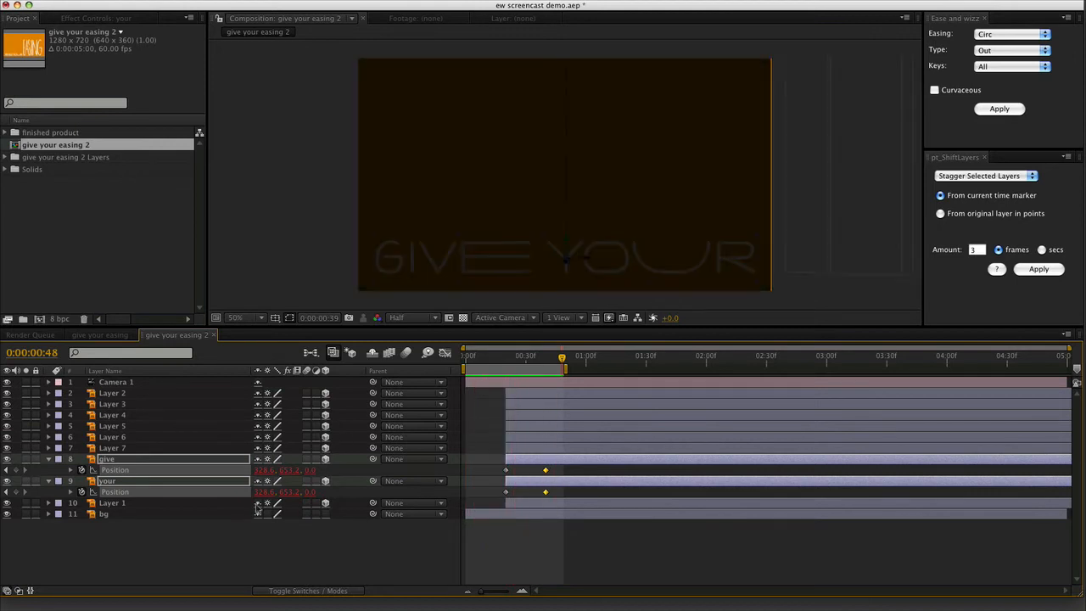
{"action": "left_click", "coordinate": [997, 108]}
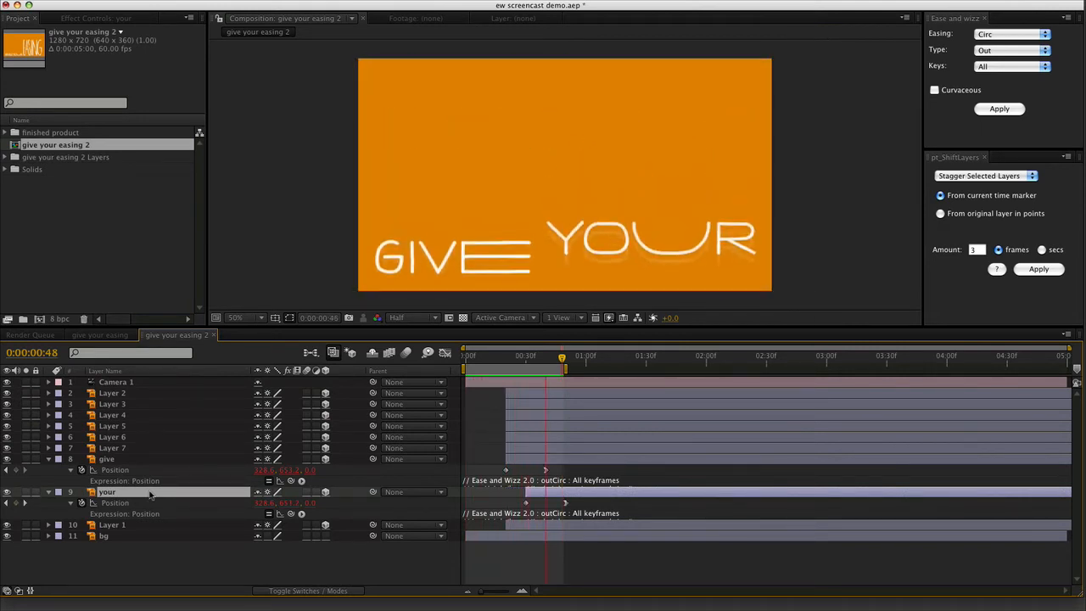
{"action": "left_click", "coordinate": [107, 491]}
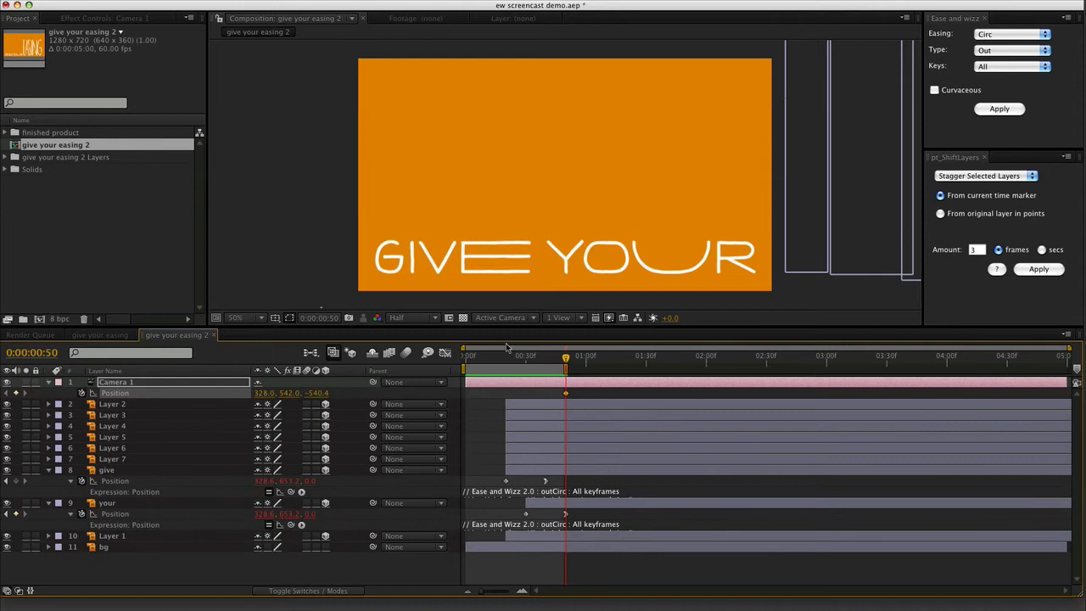
Step: Keyframe Camera 1 Position to pull back from the close-up to the full title
{"action": "left_click", "coordinate": [605, 356]}
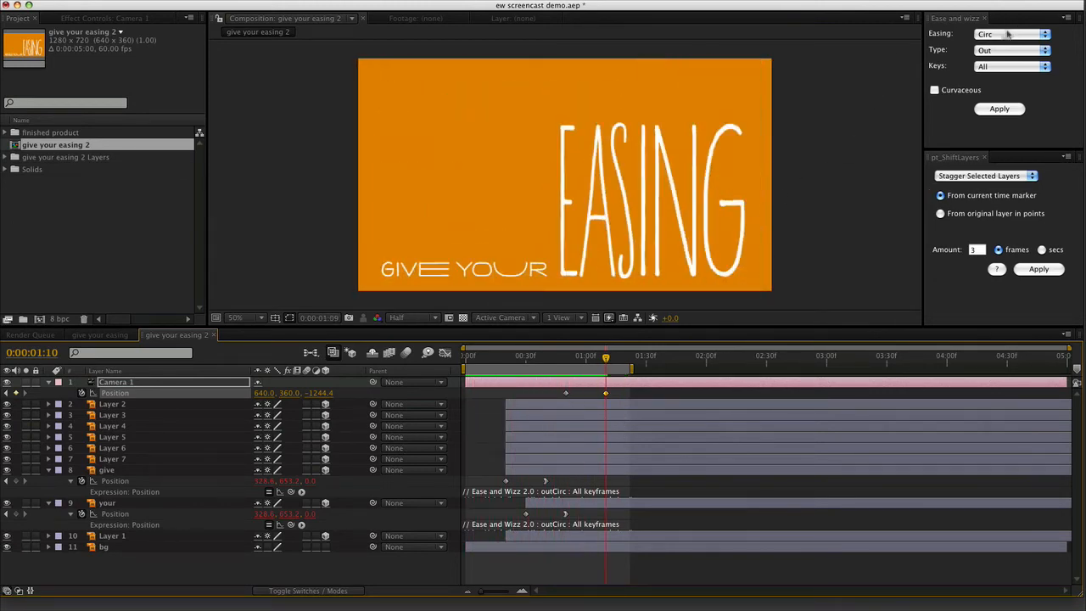
Step: Set Ease and Wizz to Expo easing, Out type, for the camera keyframes
{"action": "left_click", "coordinate": [1009, 34]}
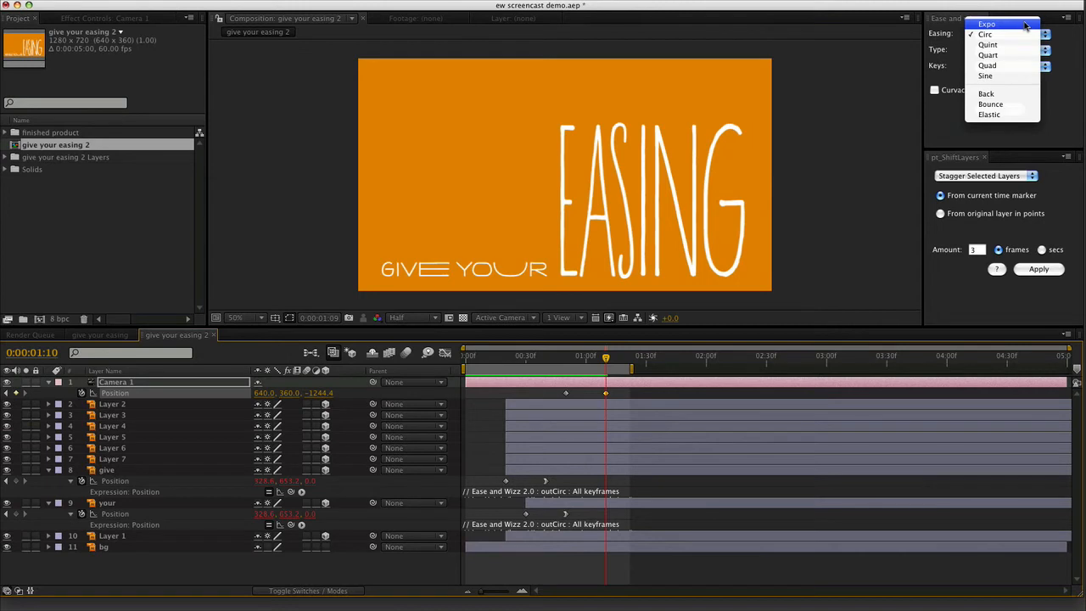
{"action": "left_click", "coordinate": [987, 23]}
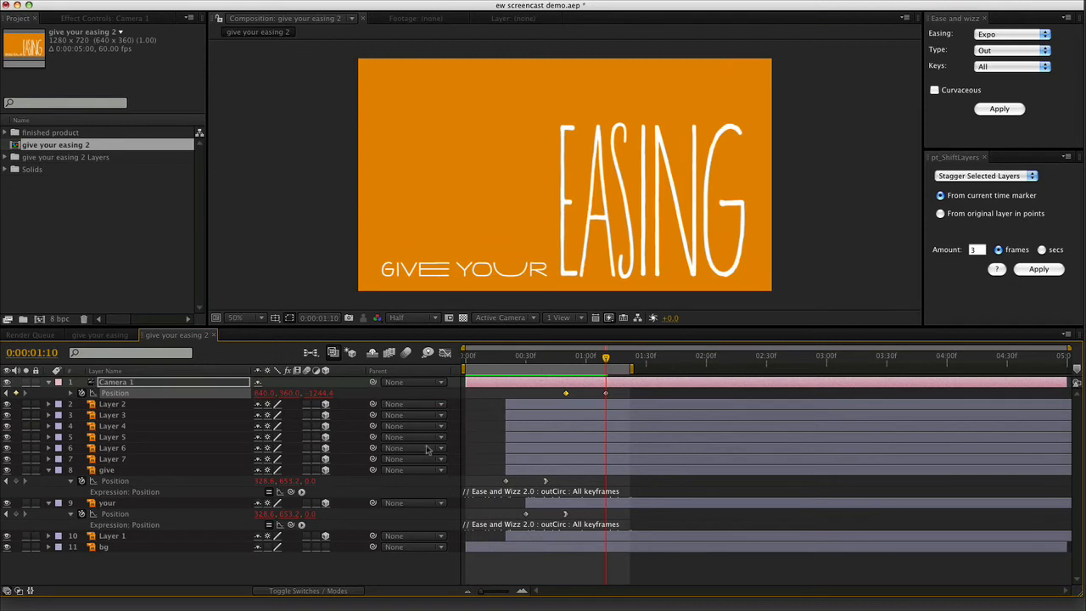
{"action": "mouse_move", "coordinate": [556, 403]}
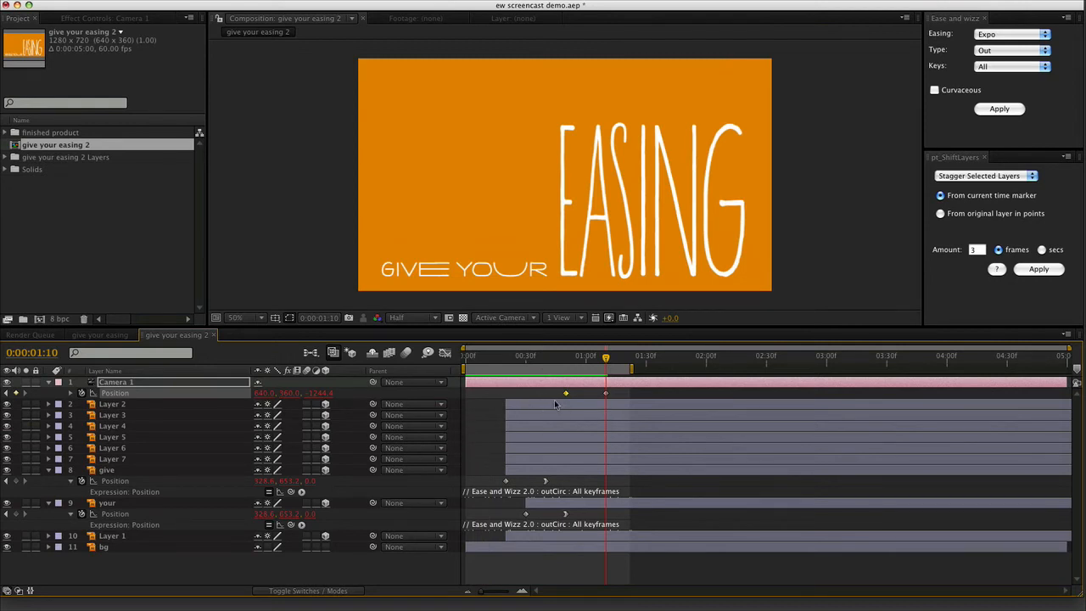
{"action": "mouse_move", "coordinate": [593, 450]}
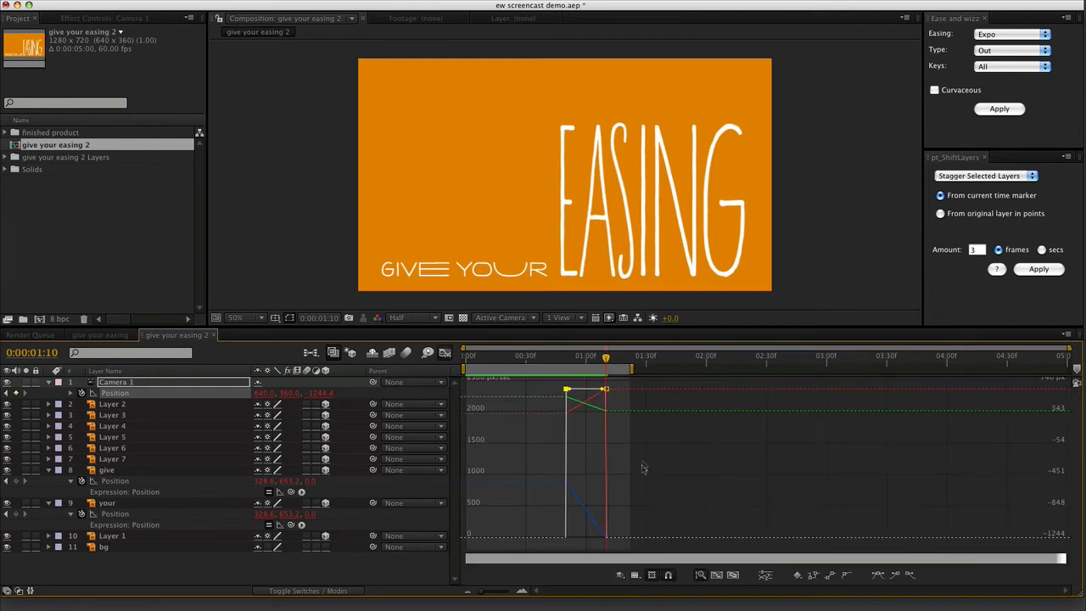
{"action": "mouse_move", "coordinate": [567, 445]}
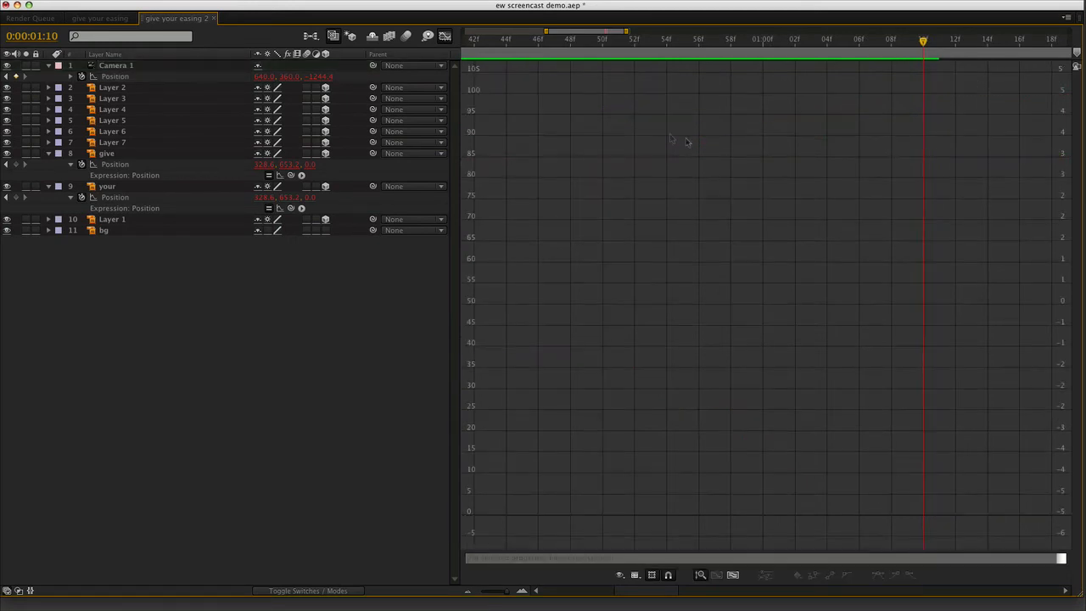
Step: Check the camera's outExpo speed curve in the Graph Editor with Show Post-Expression Graph
{"action": "left_click", "coordinate": [116, 77]}
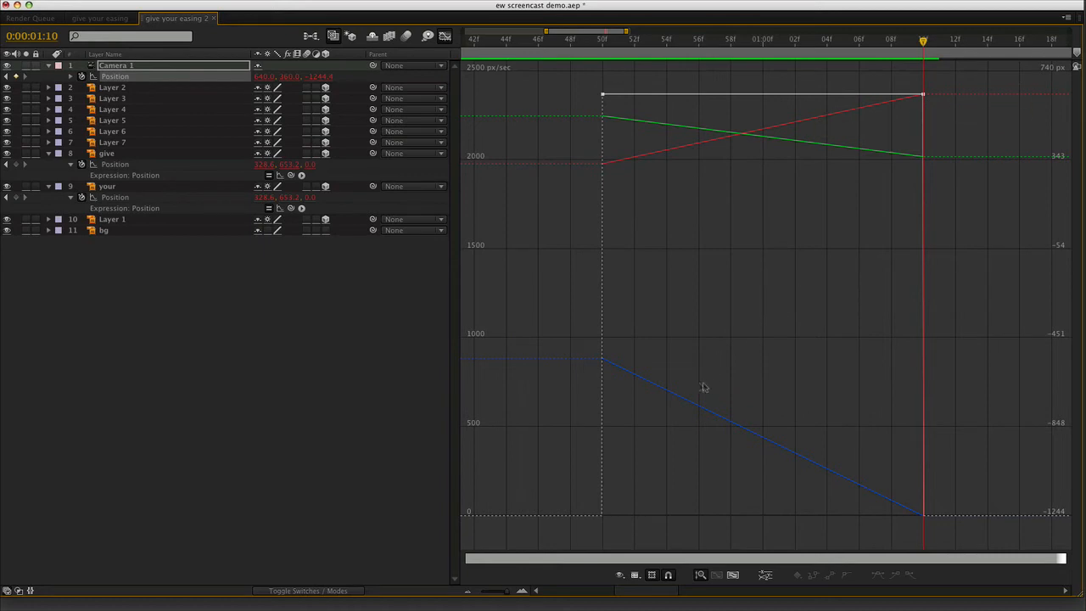
{"action": "mouse_move", "coordinate": [709, 321]}
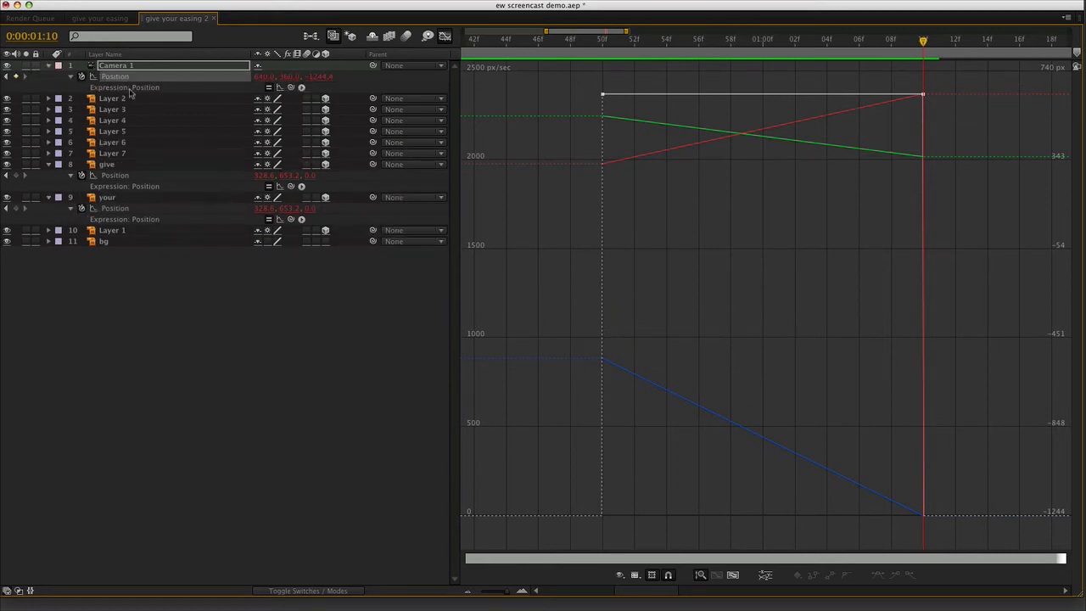
{"action": "mouse_move", "coordinate": [280, 89]}
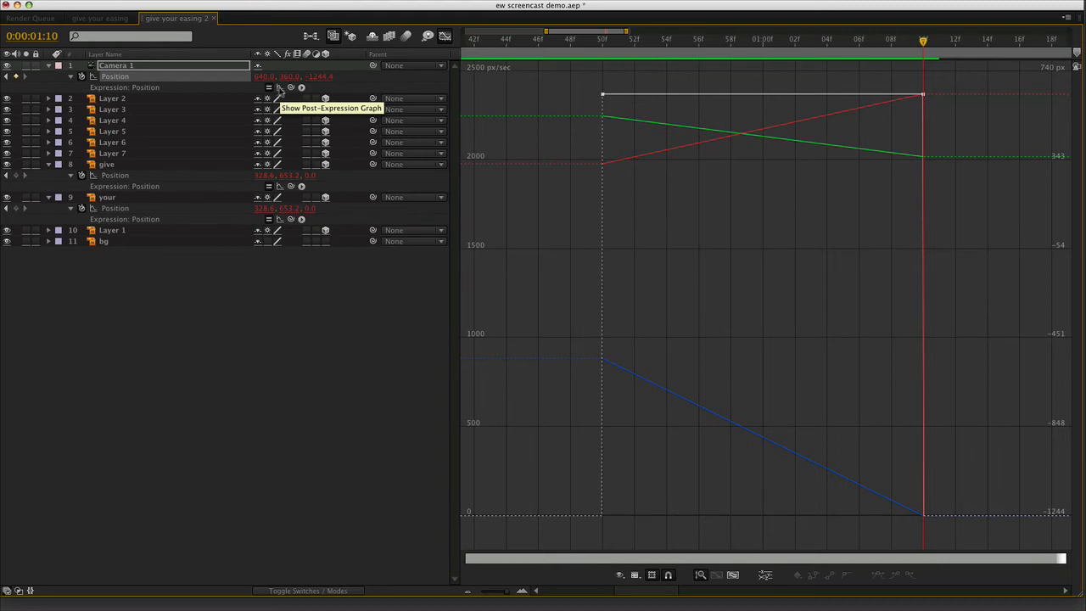
{"action": "left_click", "coordinate": [300, 88]}
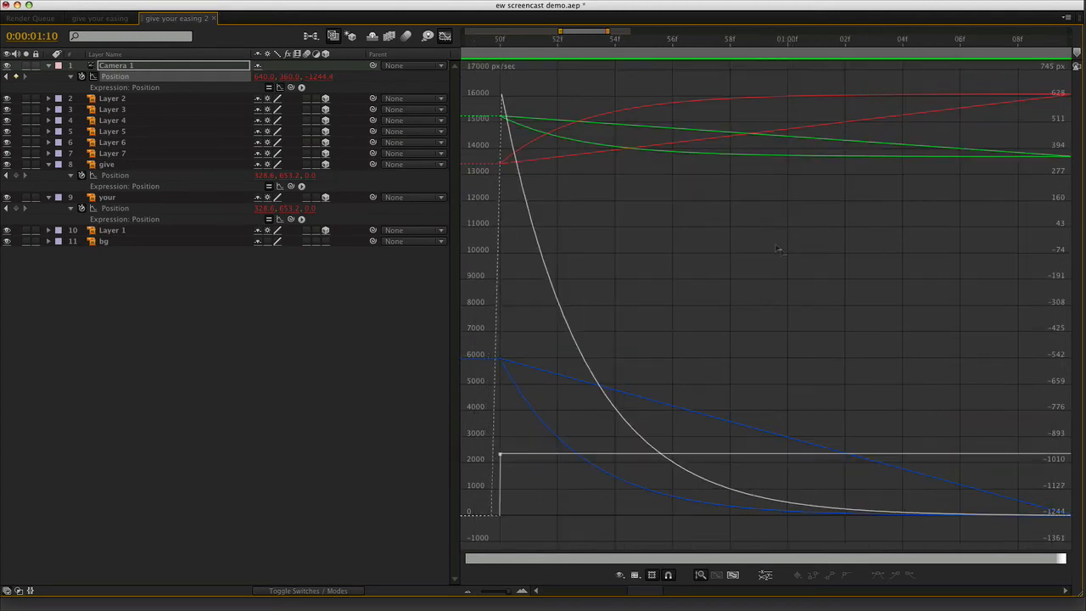
{"action": "mouse_move", "coordinate": [782, 507]}
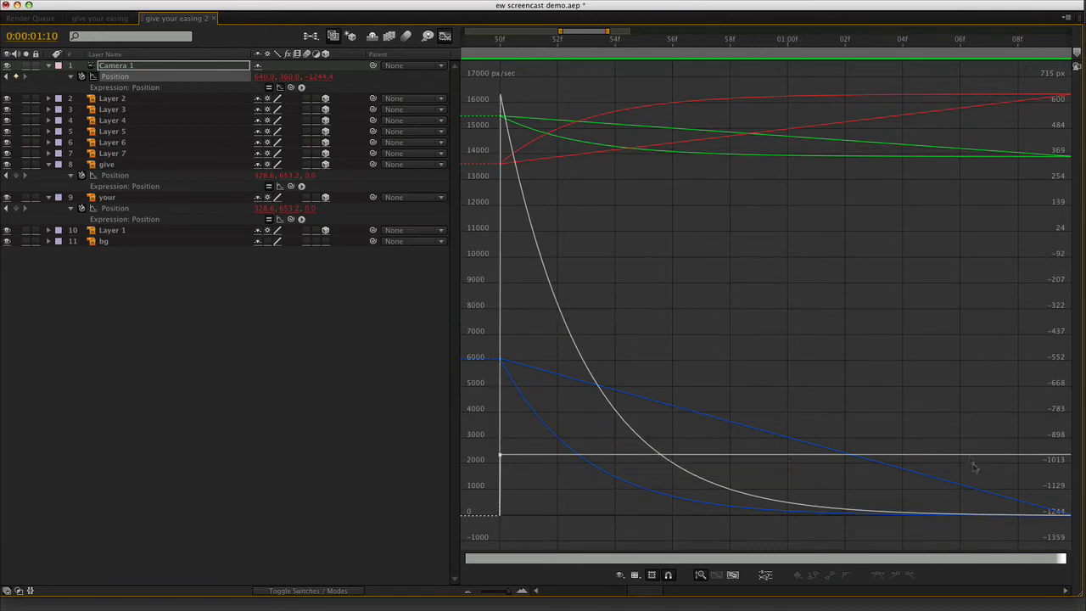
{"action": "mouse_move", "coordinate": [817, 295]}
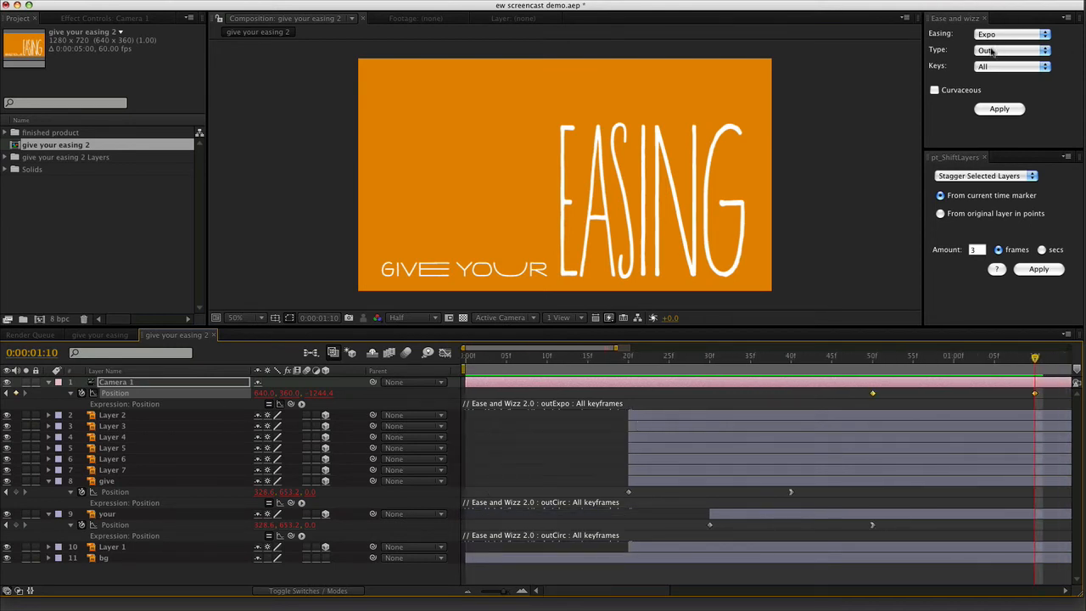
Step: Switch the Ease and Wizz easing type to In + Out, keeping Expo
{"action": "left_click", "coordinate": [1009, 49]}
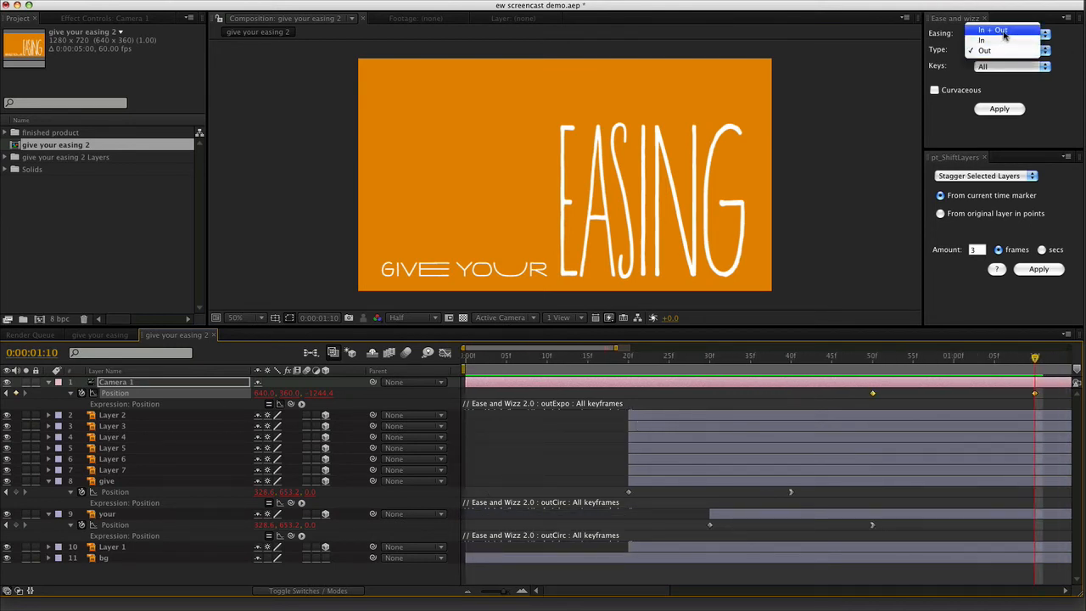
{"action": "left_click", "coordinate": [1001, 31]}
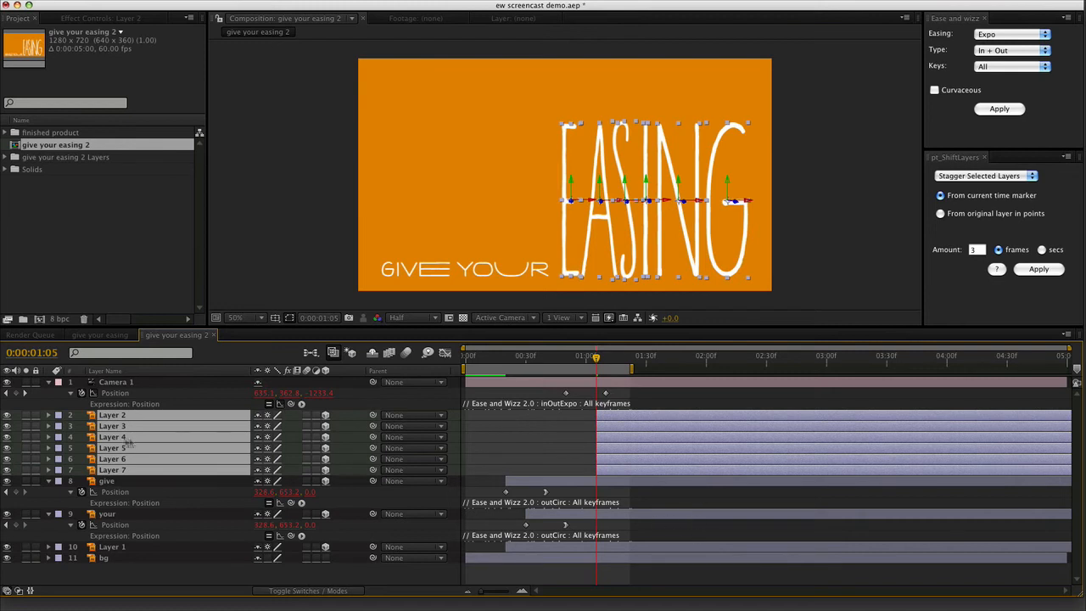
{"action": "mouse_move", "coordinate": [163, 437]}
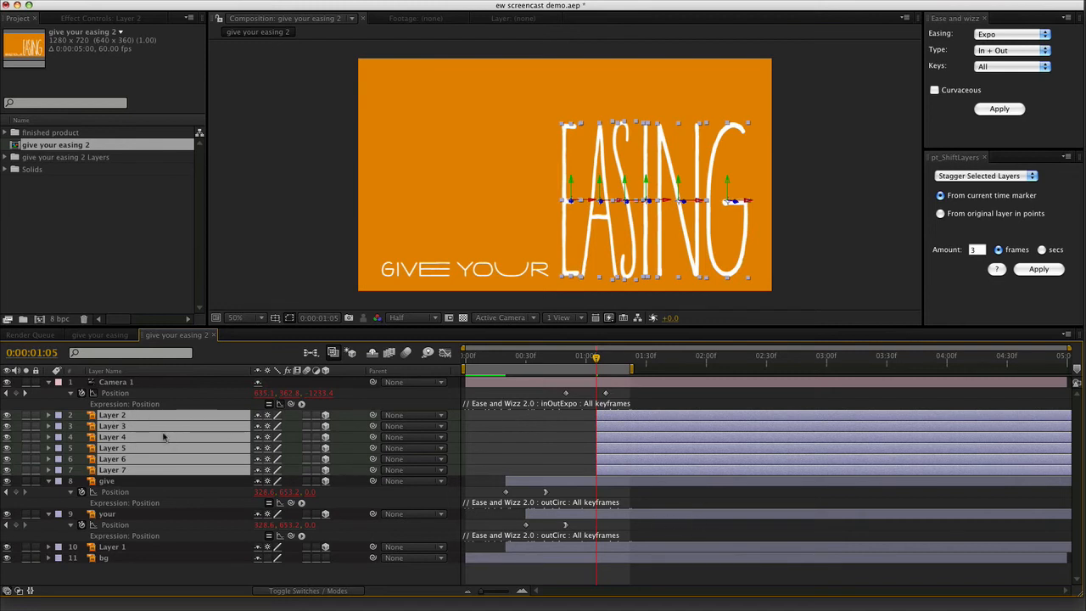
{"action": "mouse_move", "coordinate": [291, 440]}
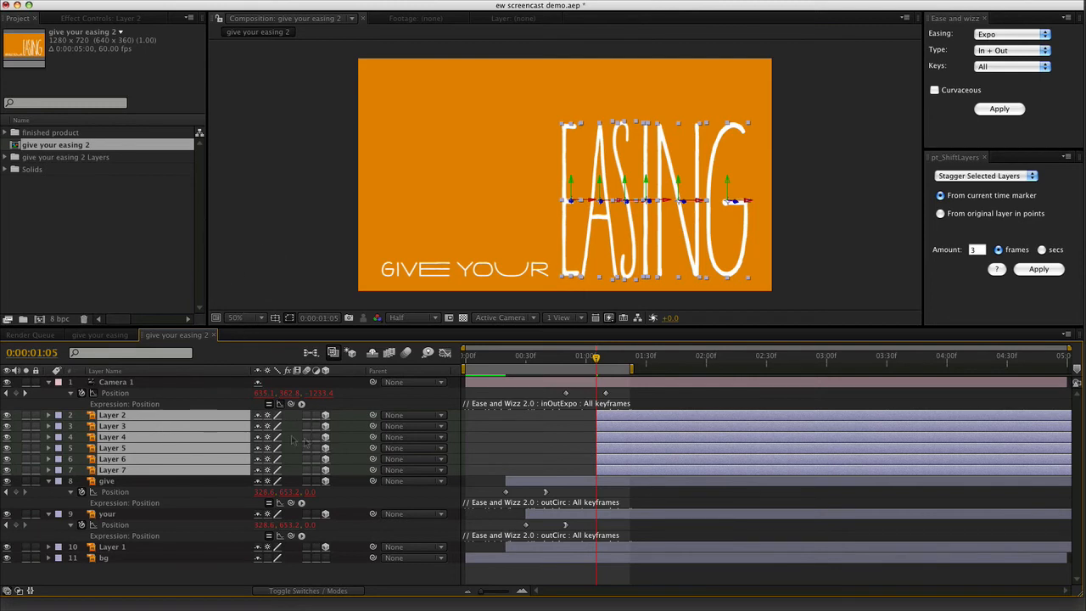
{"action": "mouse_move", "coordinate": [197, 457]}
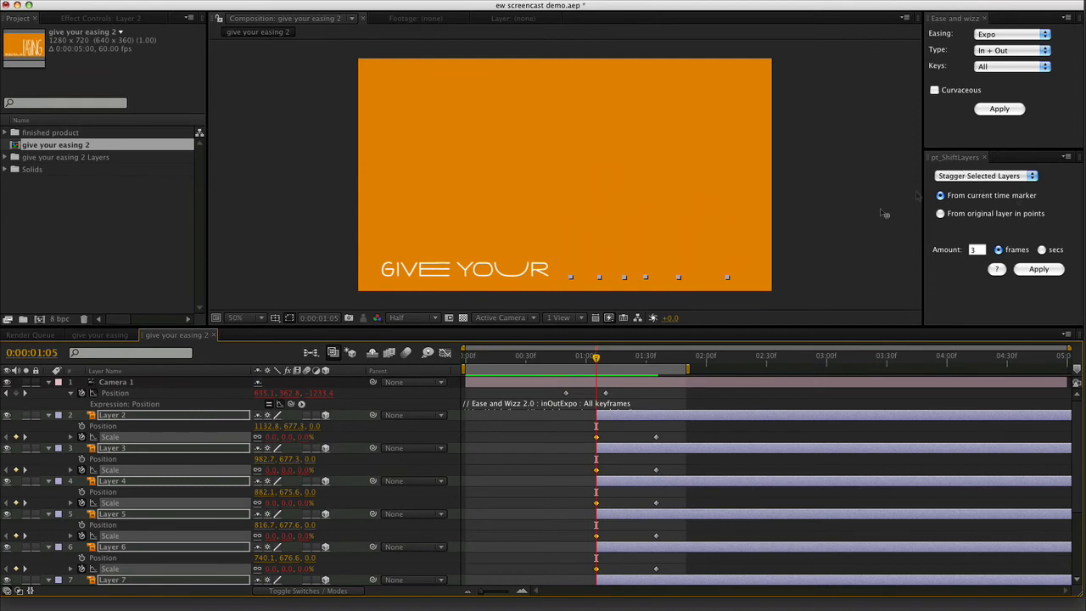
Step: Choose the Elastic curve with Out type and apply it to the letters' scale keyframes
{"action": "left_click", "coordinate": [1010, 34]}
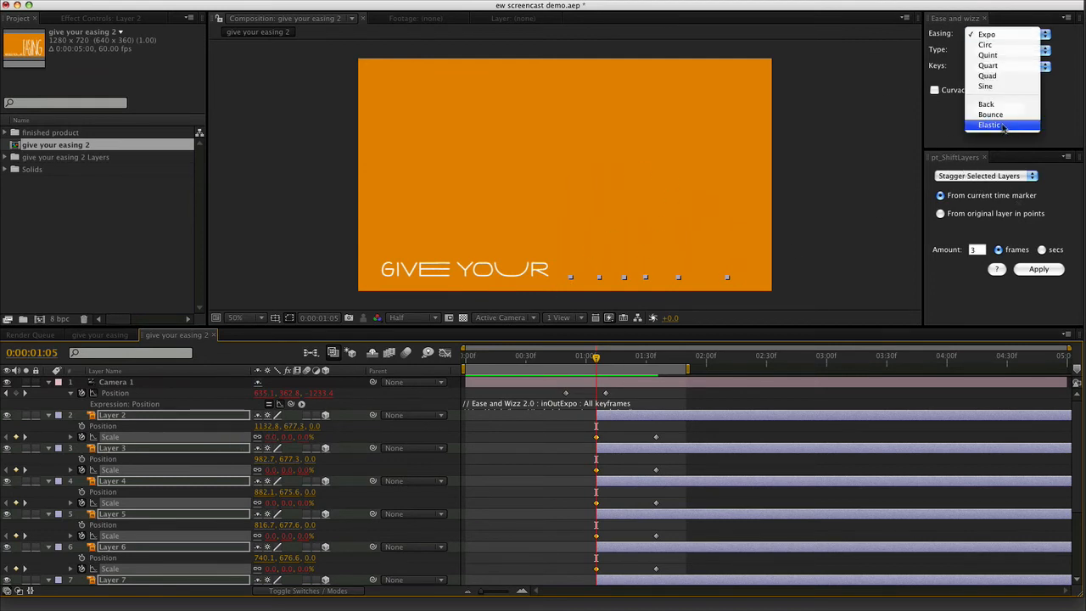
{"action": "left_click", "coordinate": [990, 125]}
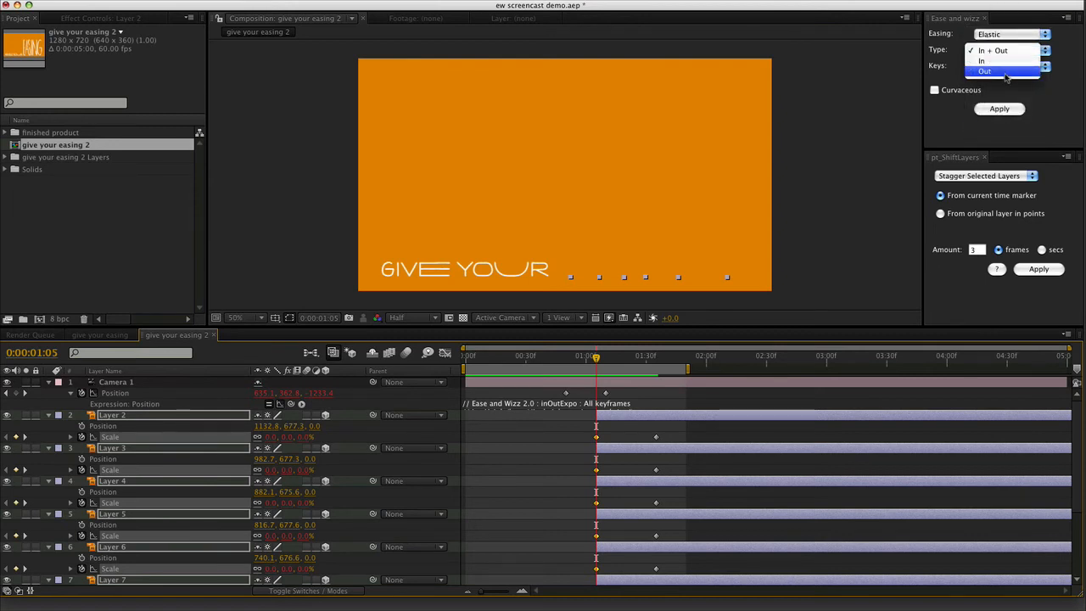
{"action": "left_click", "coordinate": [984, 71]}
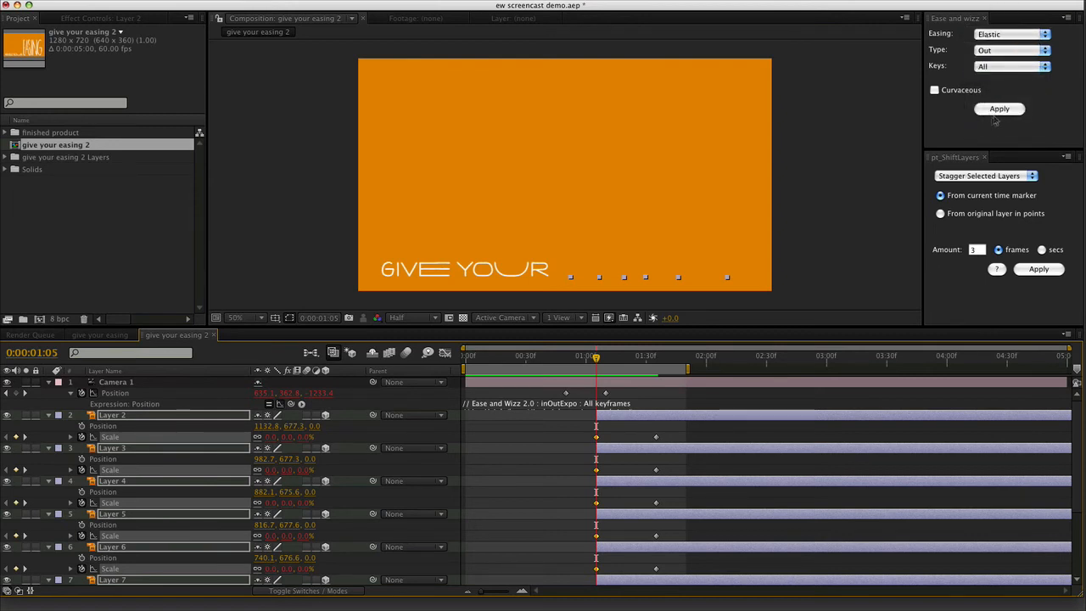
{"action": "left_click", "coordinate": [999, 108]}
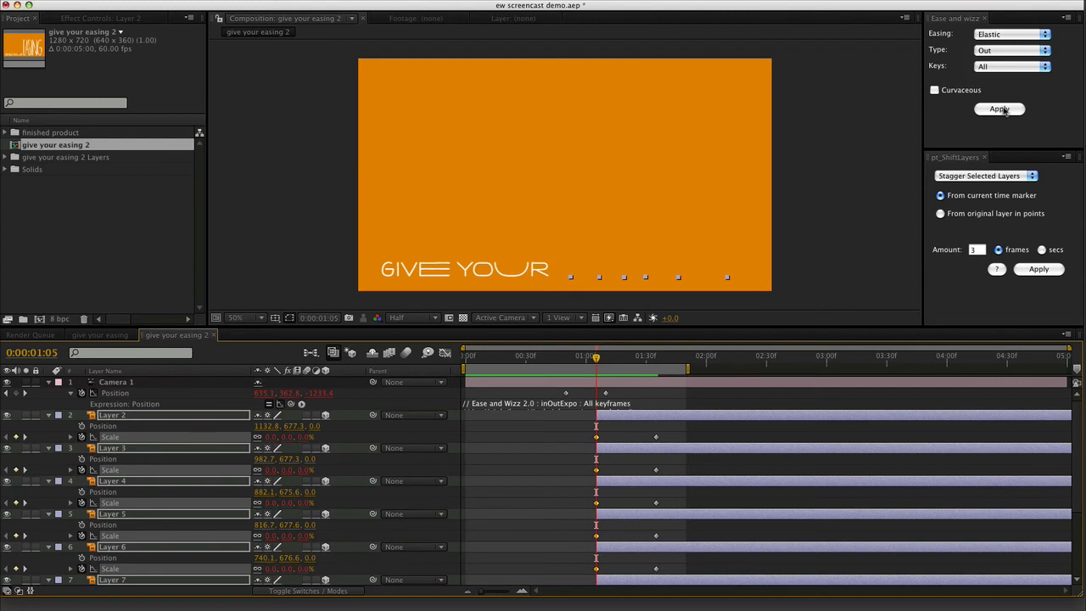
{"action": "left_click", "coordinate": [999, 108]}
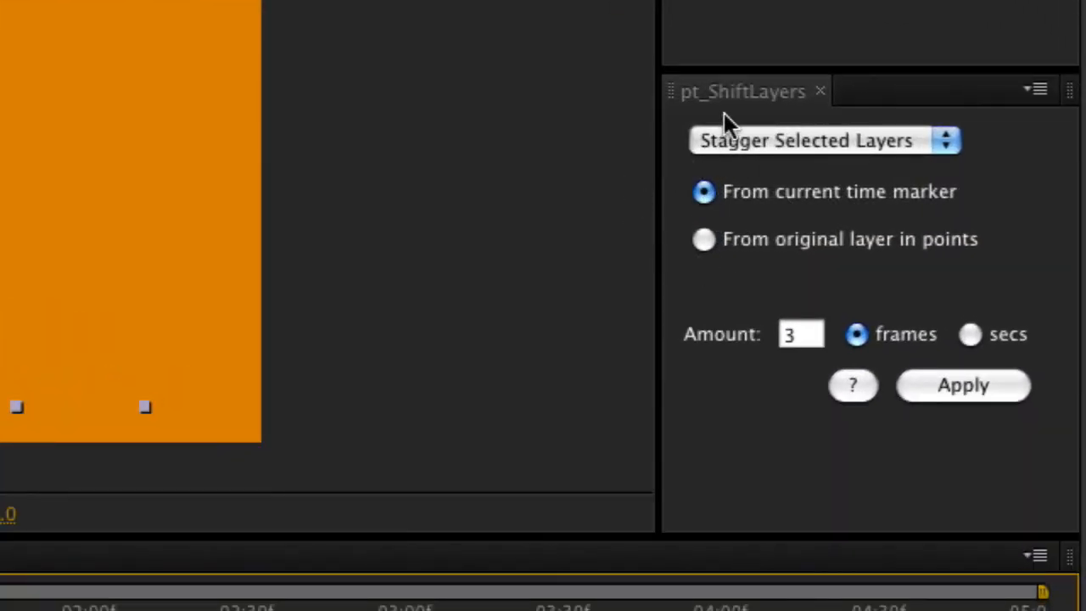
Step: Stagger the selected EASING letter layers by 3 frames with pt_ShiftLayers
{"action": "left_click", "coordinate": [817, 139]}
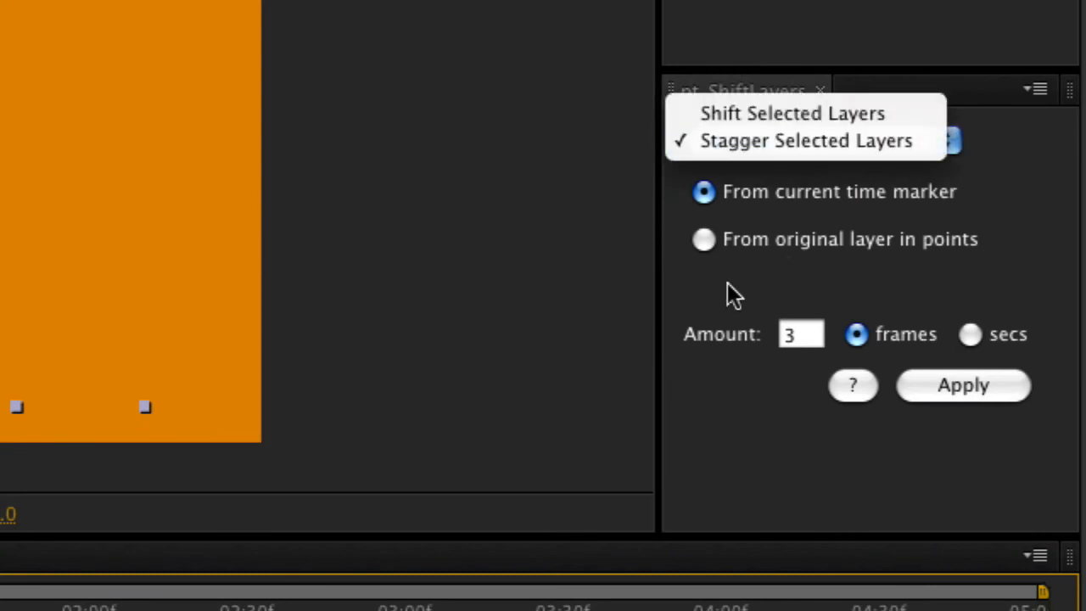
{"action": "left_click", "coordinate": [804, 139]}
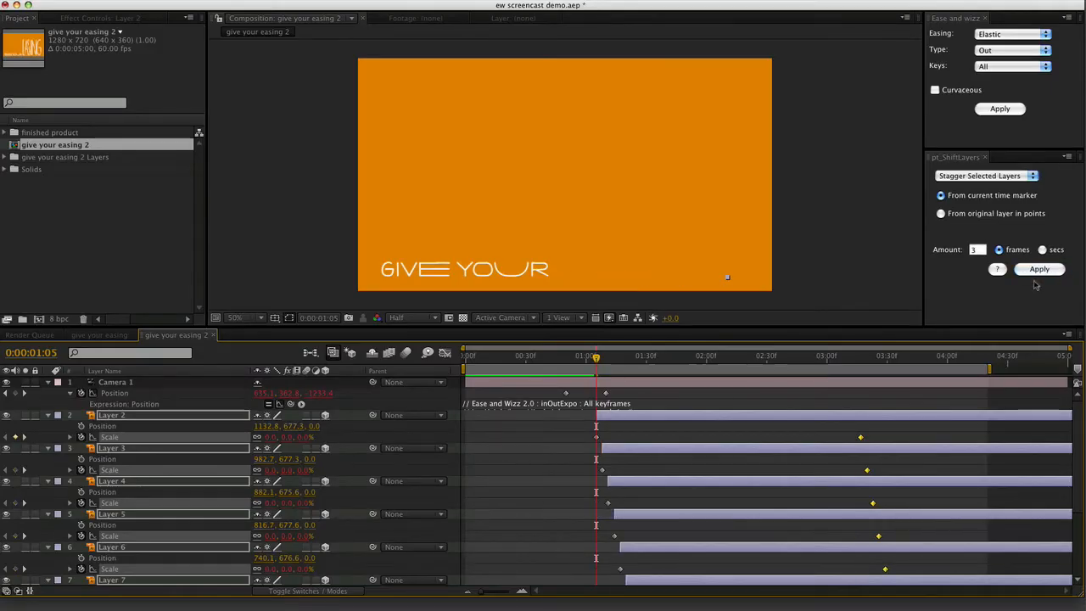
{"action": "mouse_move", "coordinate": [740, 458]}
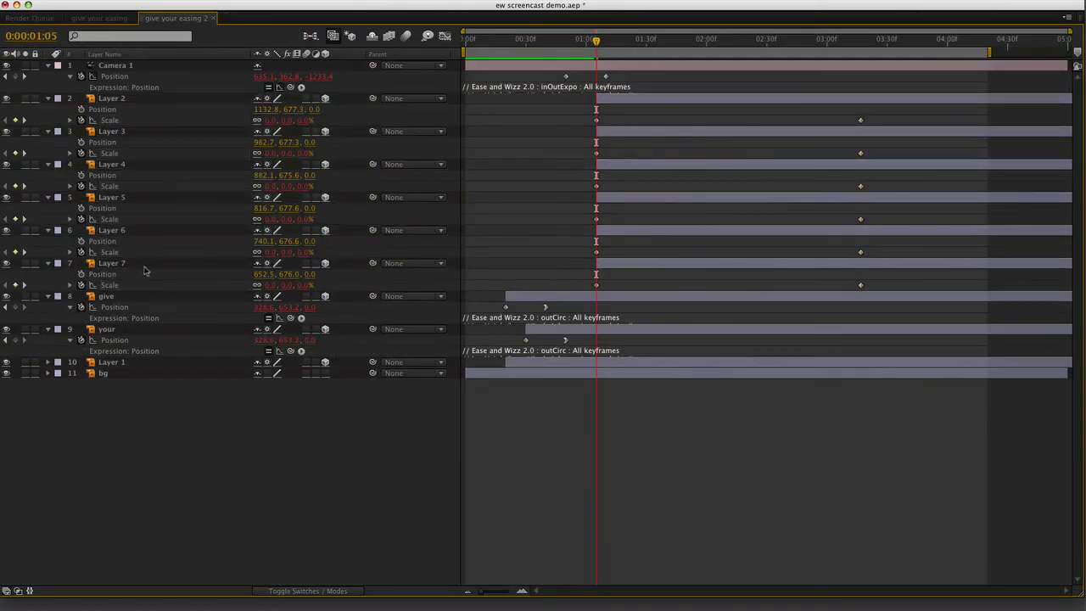
{"action": "left_click", "coordinate": [110, 263]}
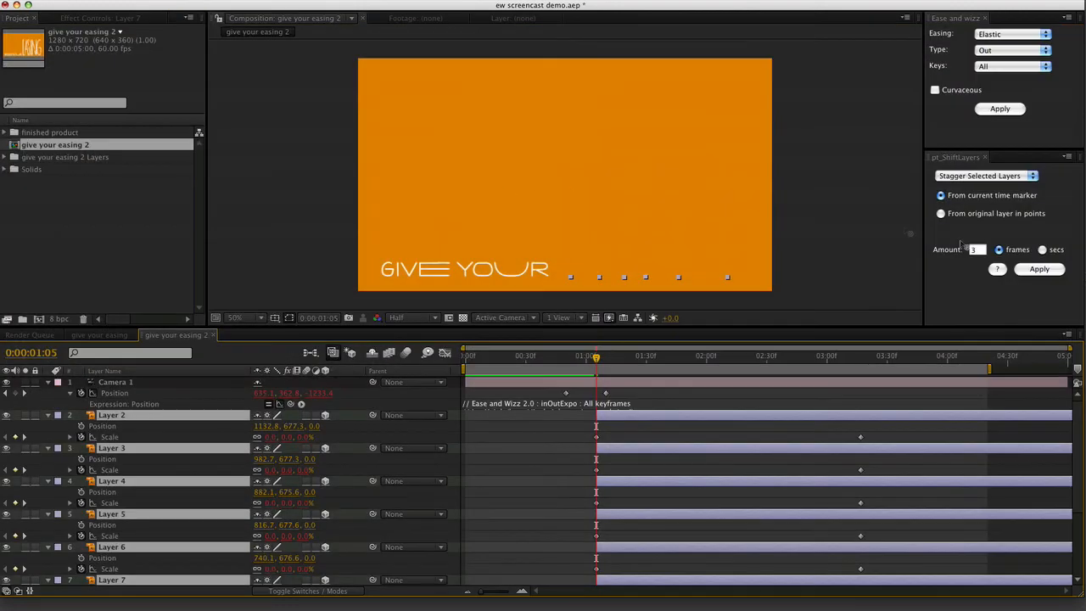
{"action": "left_click", "coordinate": [1038, 268]}
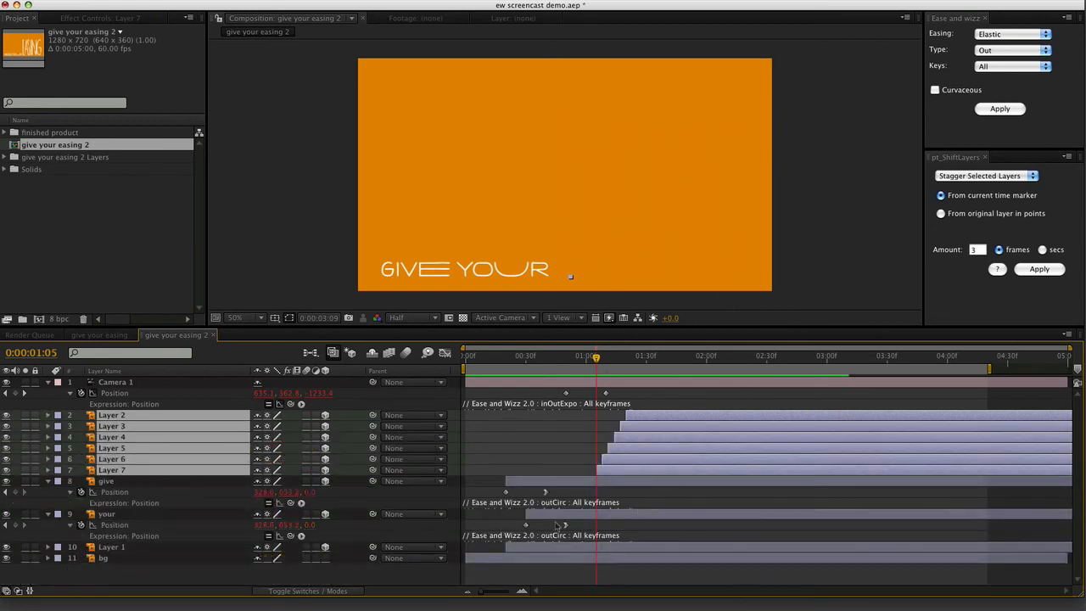
Step: Add a camera position keyframe at 3:18 offset +1280 px in X
{"action": "left_click", "coordinate": [30, 334]}
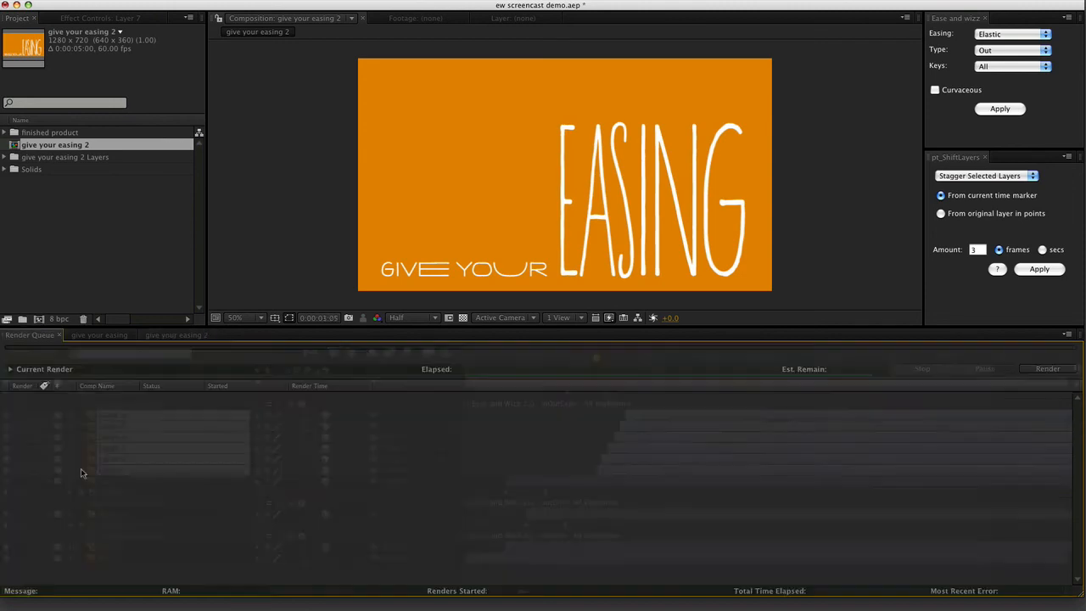
{"action": "left_click", "coordinate": [176, 334]}
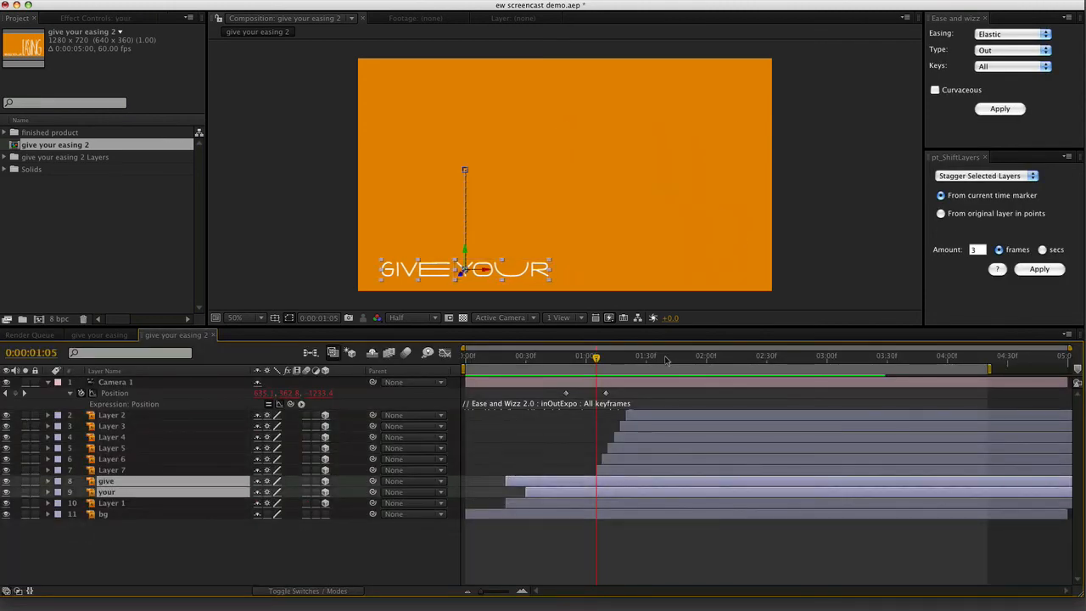
{"action": "left_click", "coordinate": [823, 356]}
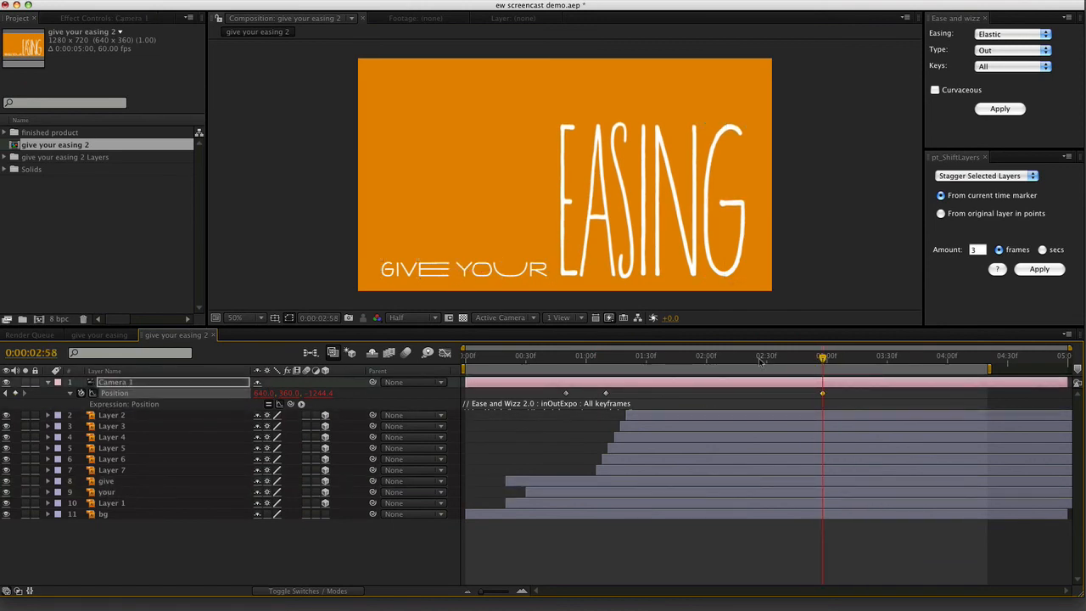
{"action": "left_click", "coordinate": [862, 356]}
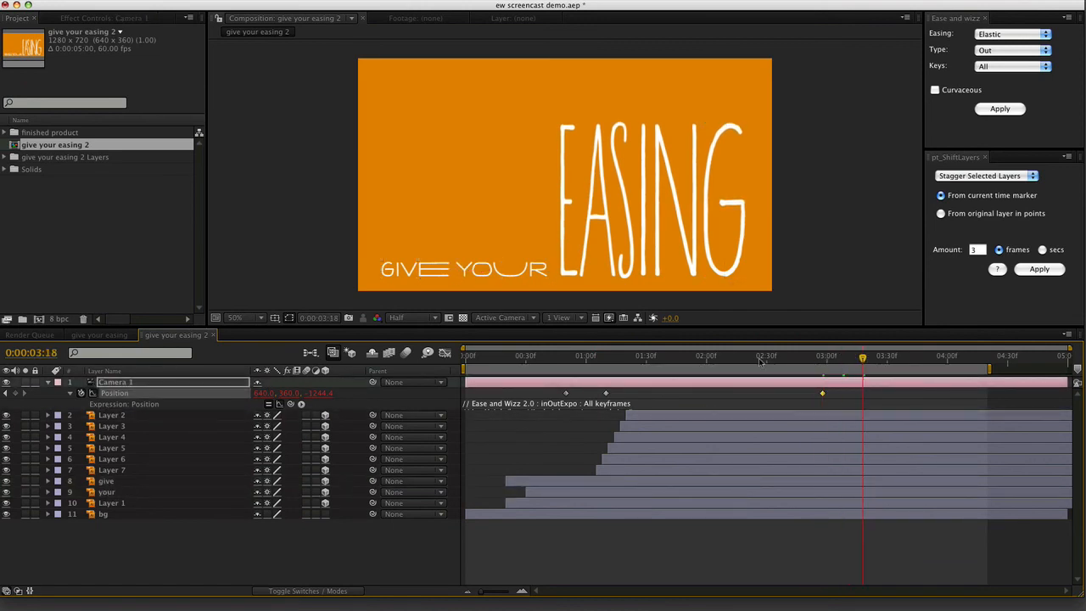
{"action": "mouse_move", "coordinate": [305, 369]}
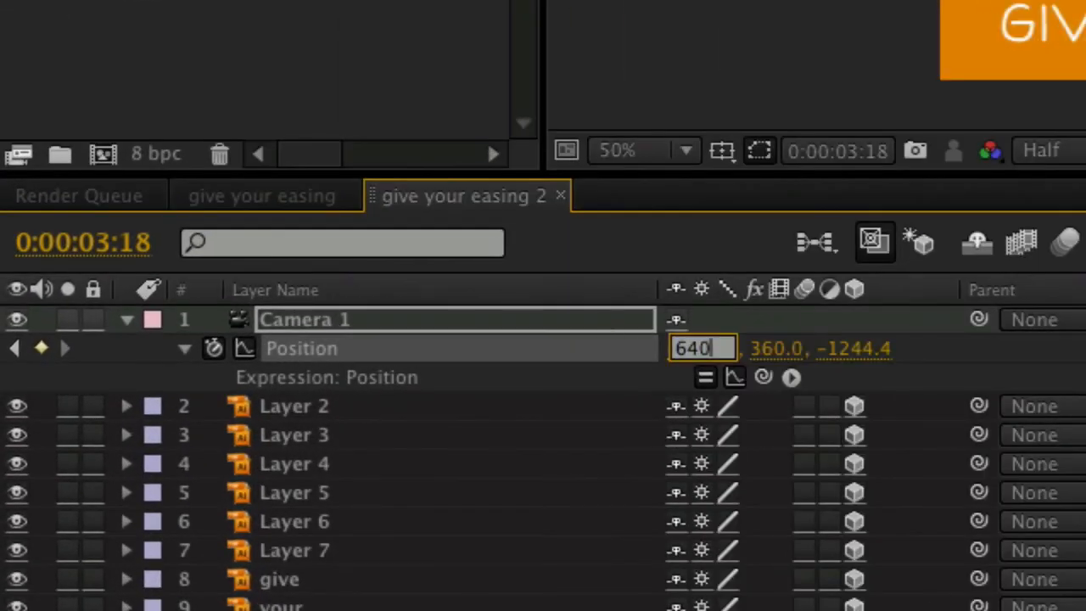
{"action": "type", "text": "+1280"}
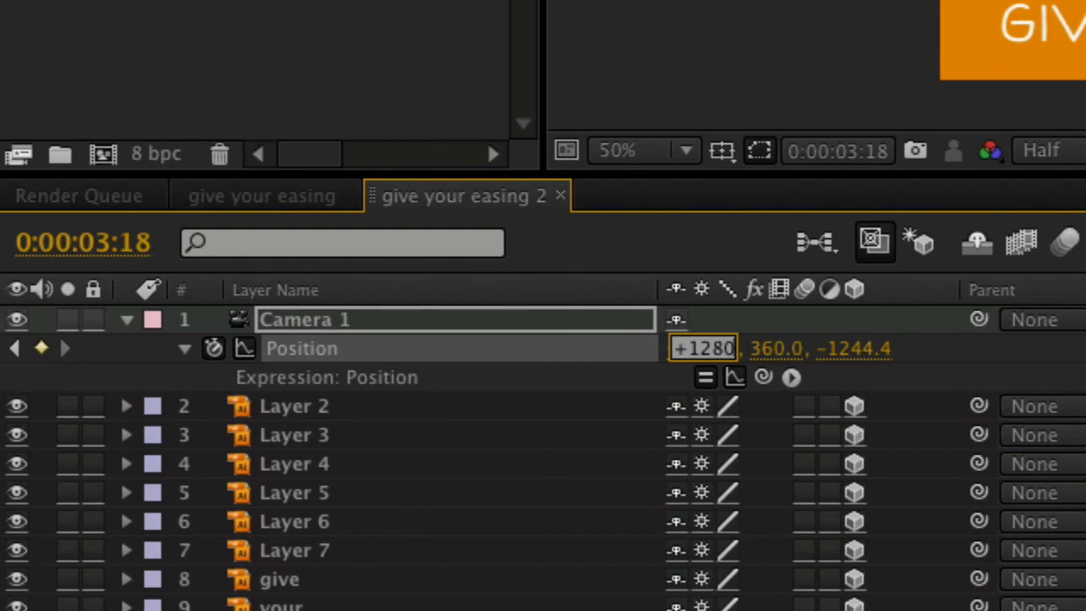
{"action": "mouse_move", "coordinate": [806, 360]}
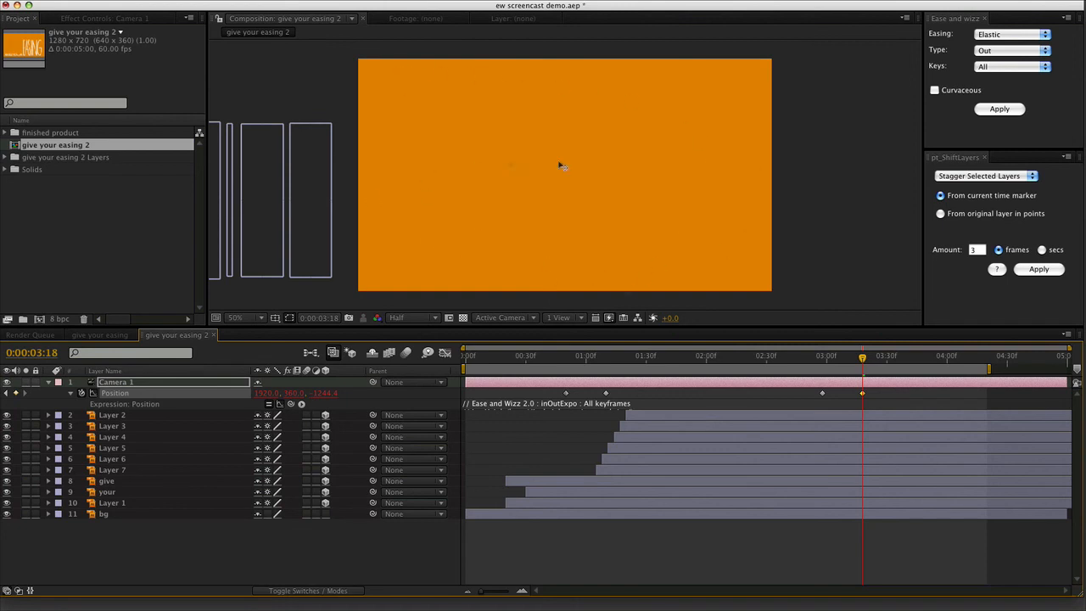
Step: Select the bg layer for duplication and scrub the timeline to review the camera pan ending
{"action": "left_click", "coordinate": [822, 355]}
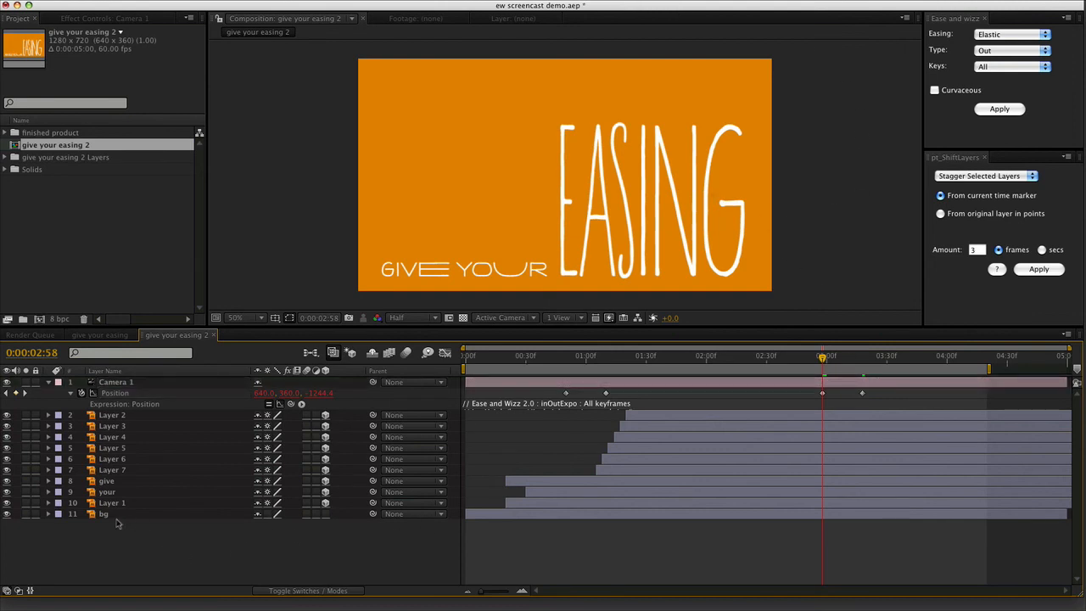
{"action": "left_click", "coordinate": [104, 513]}
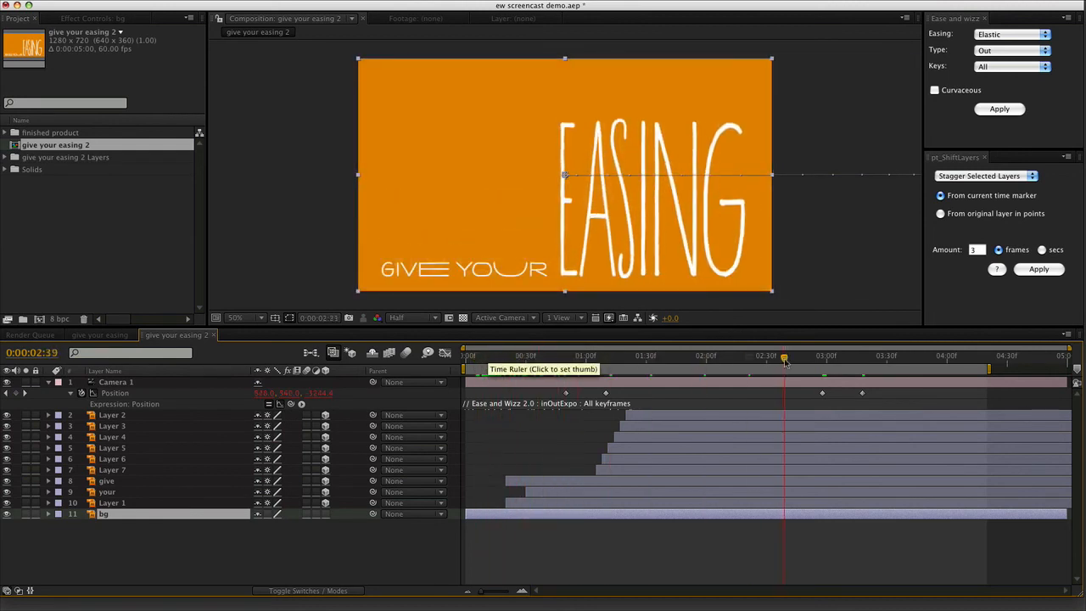
{"action": "left_click_drag", "start_coordinate": [784, 354], "coordinate": [821, 354]}
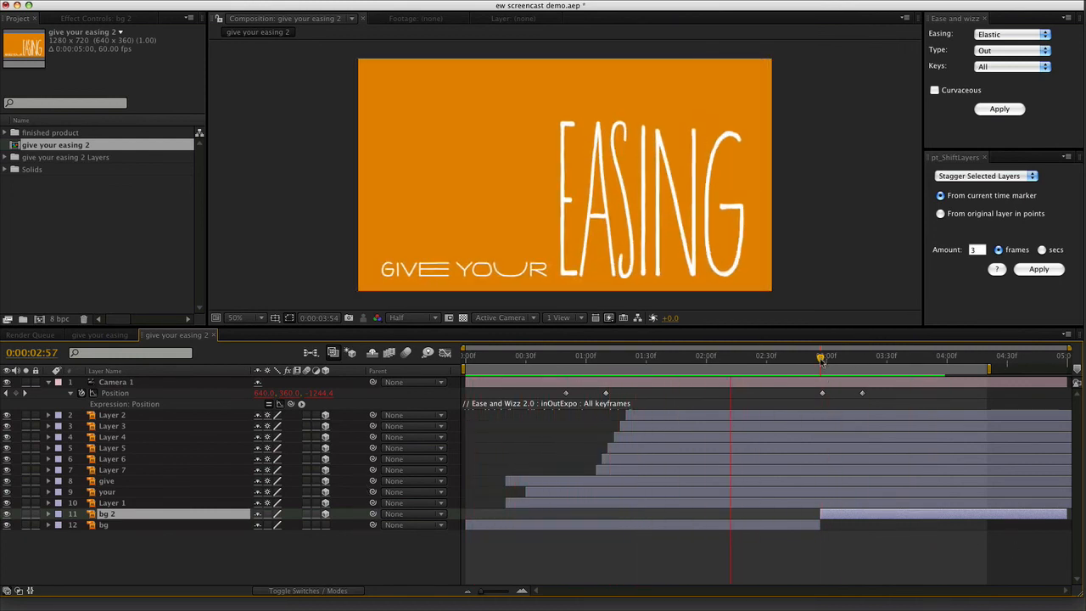
{"action": "left_click_drag", "start_coordinate": [817, 356], "coordinate": [855, 356]}
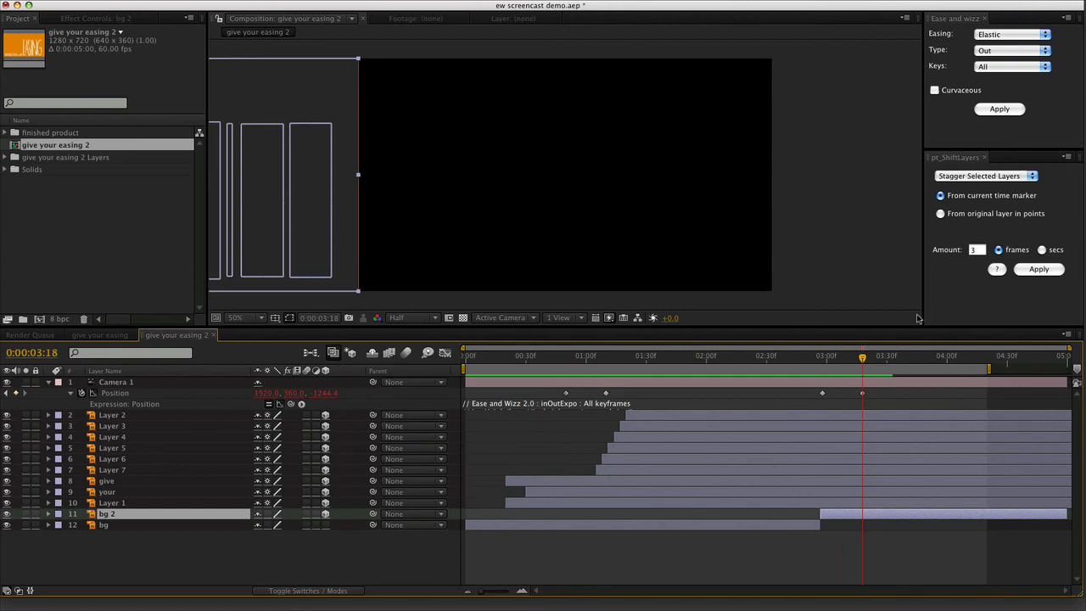
{"action": "mouse_move", "coordinate": [867, 403]}
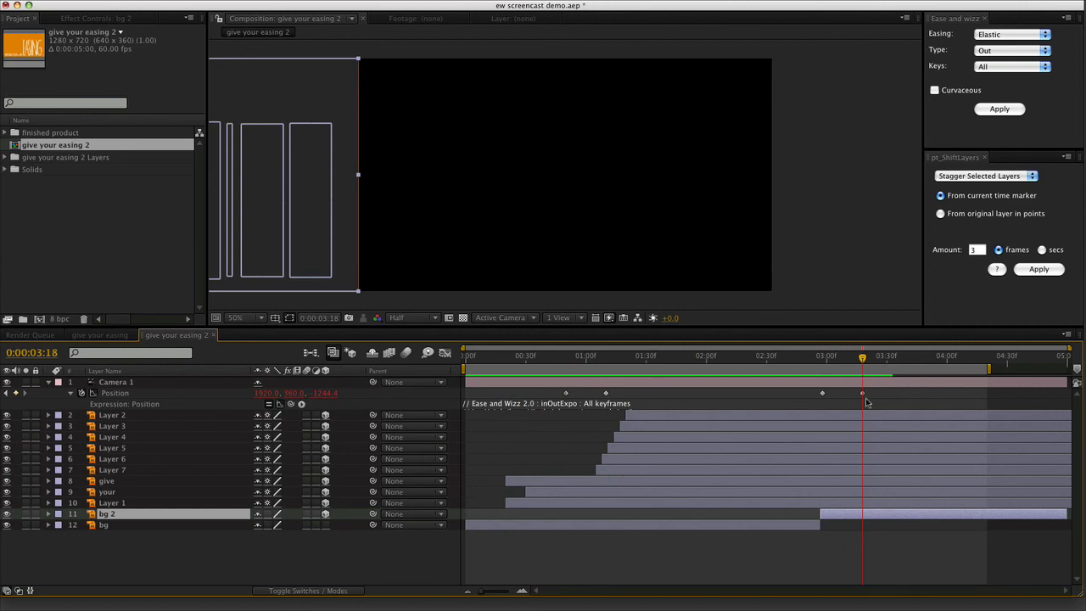